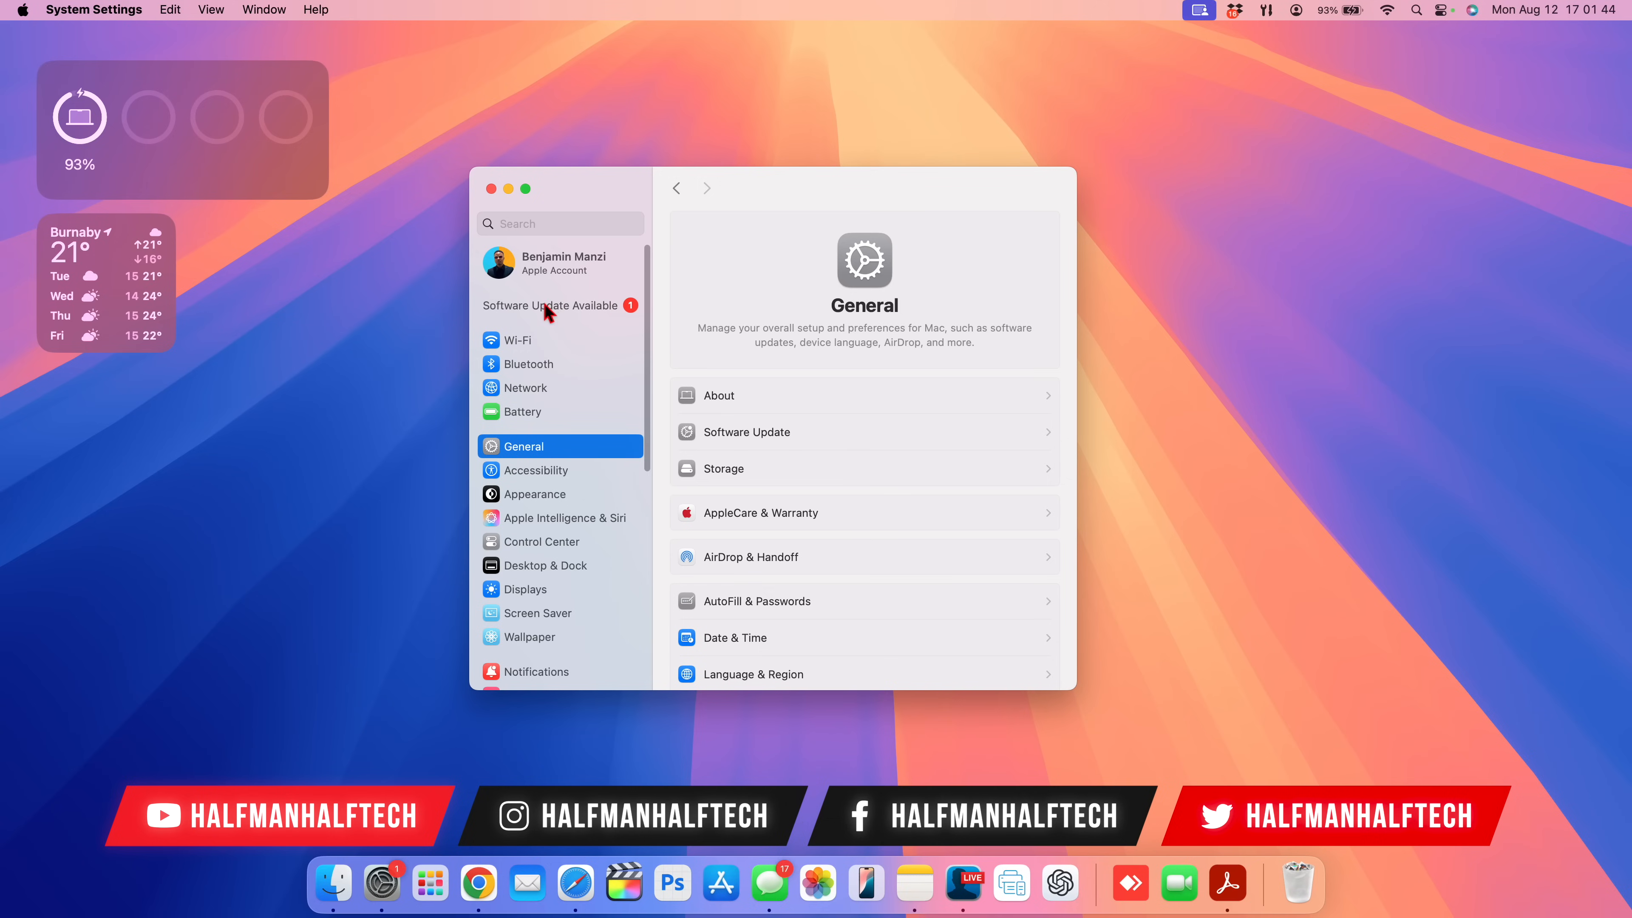
- Show the Software Update page listing macOS Sequoia 15.1 Beta 2 as available
left_click(549, 305)
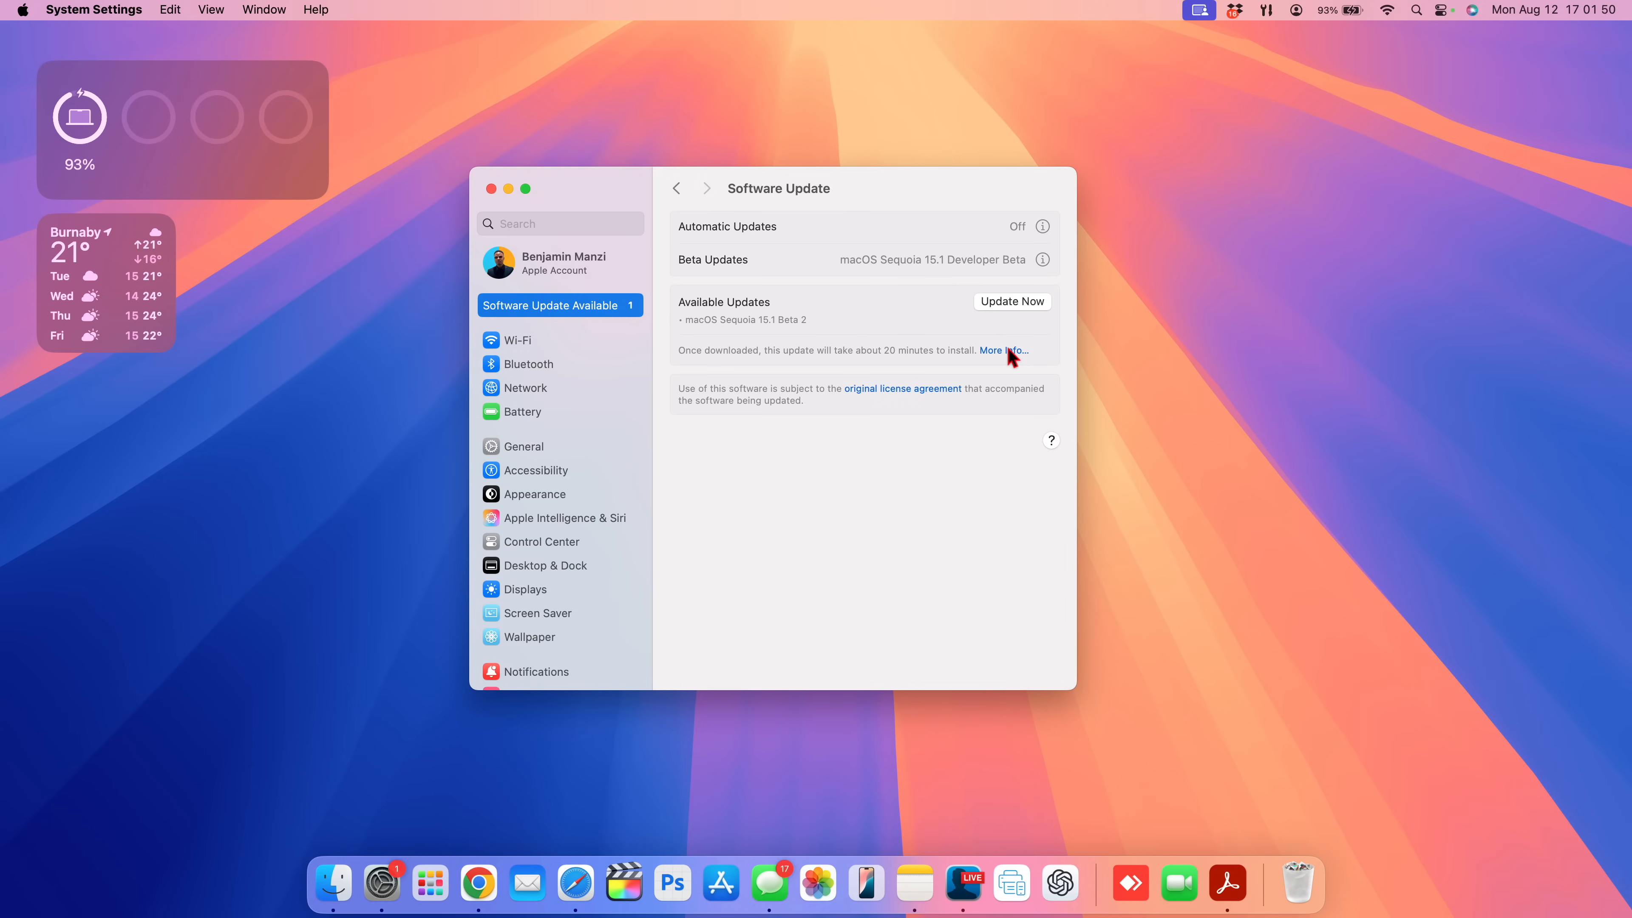
- Review the macOS Sequoia 15.1 Beta 2 update details and its description text
left_click(1004, 350)
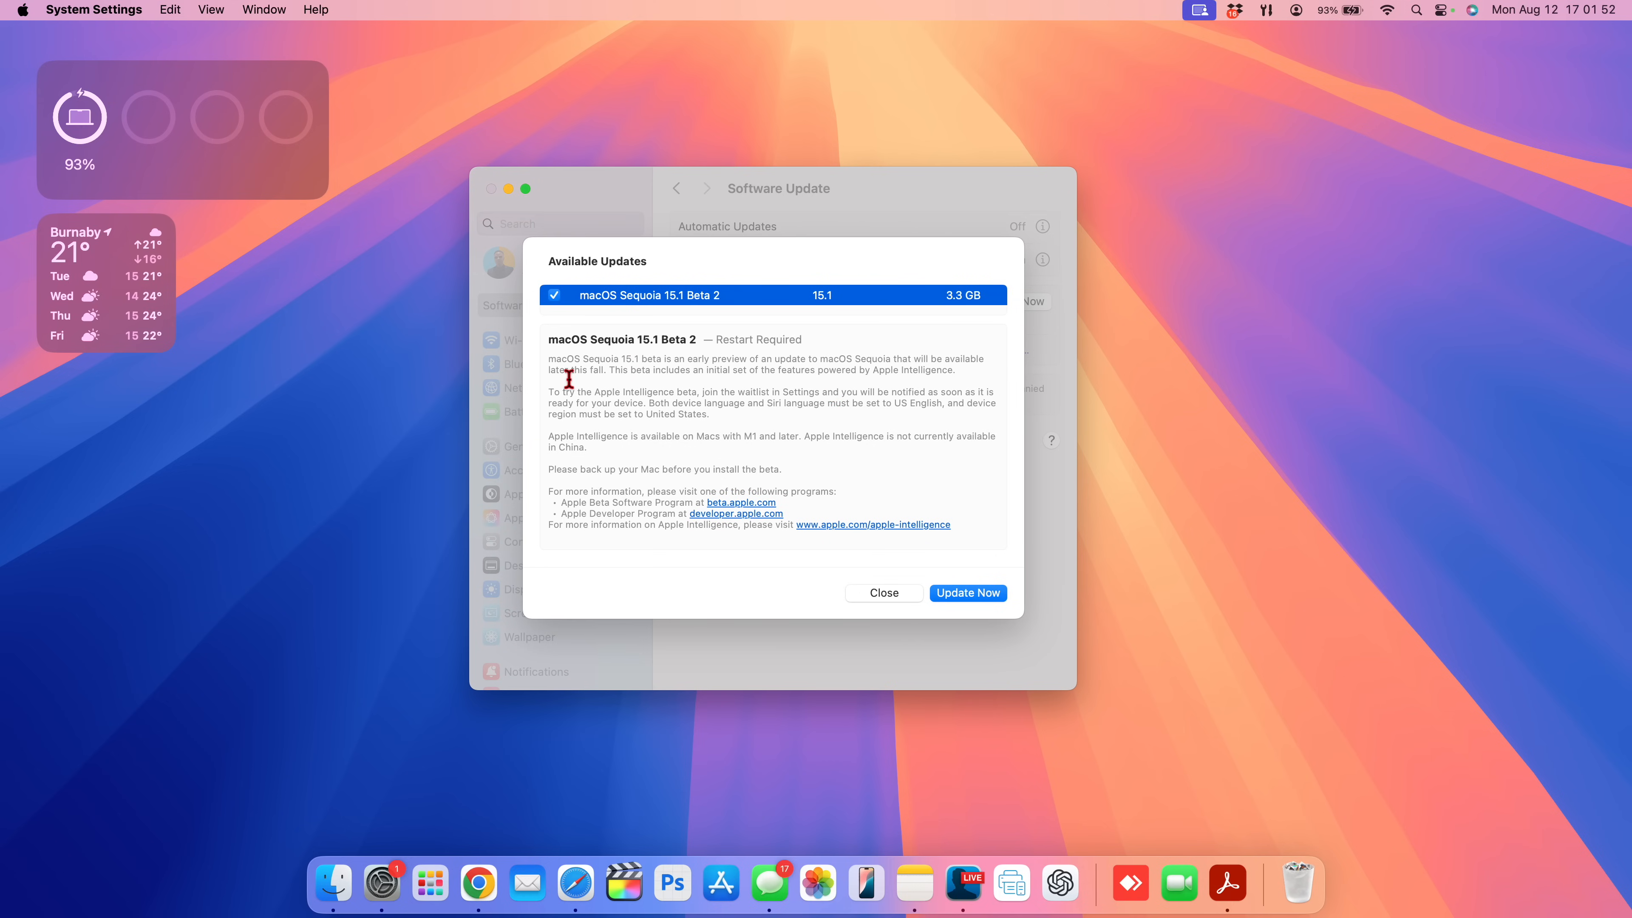
mouse_move(671, 379)
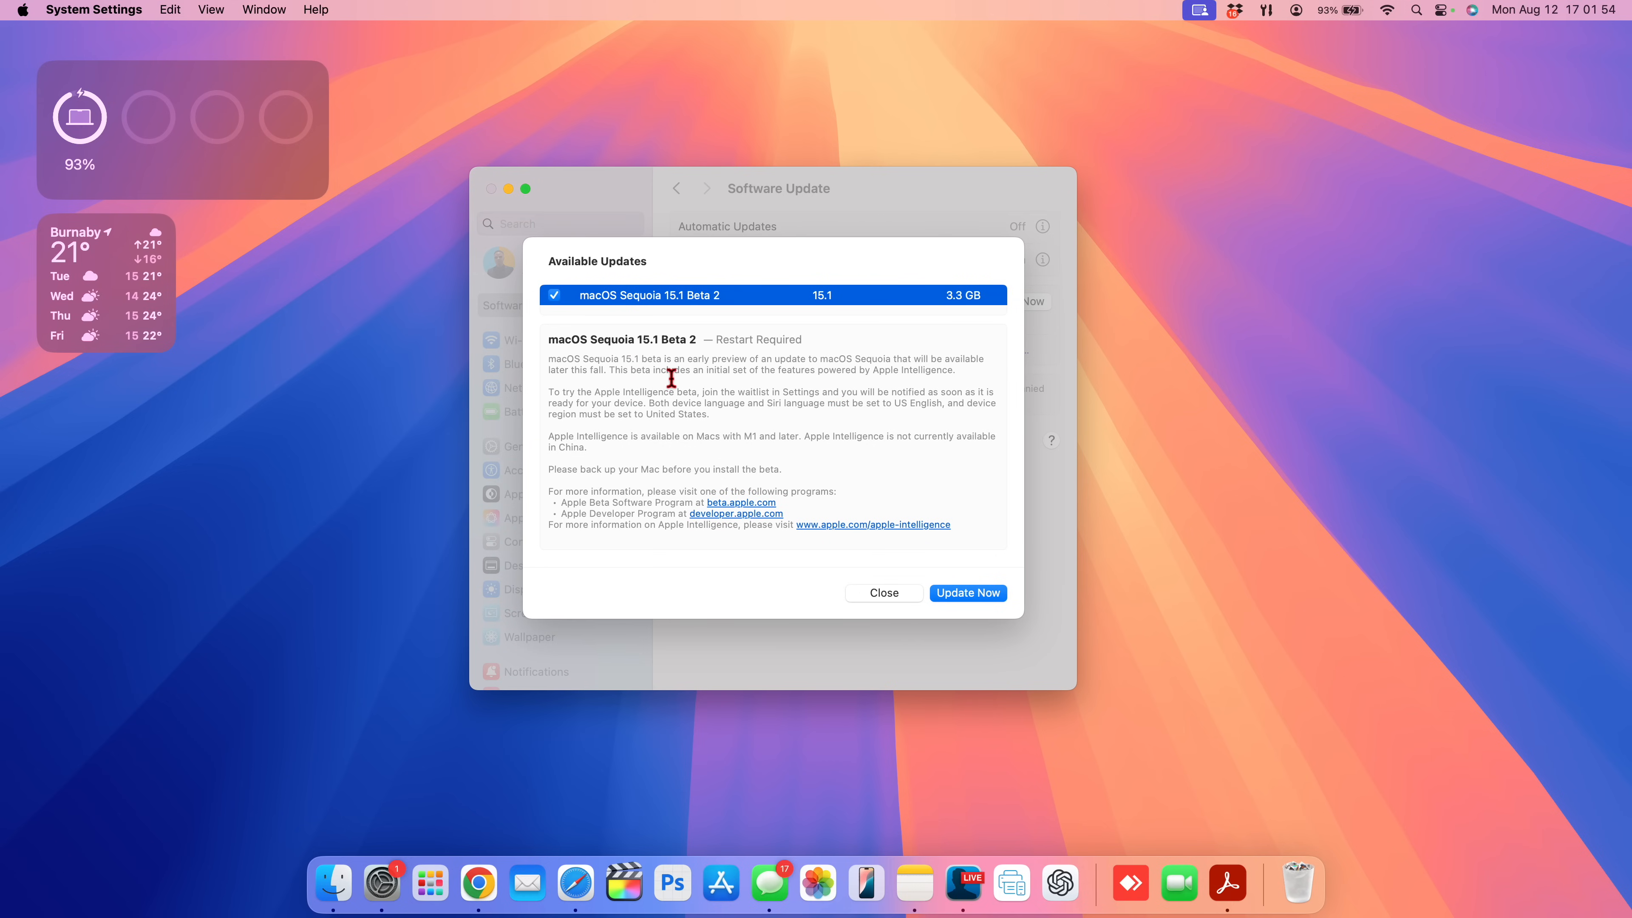
mouse_move(735, 394)
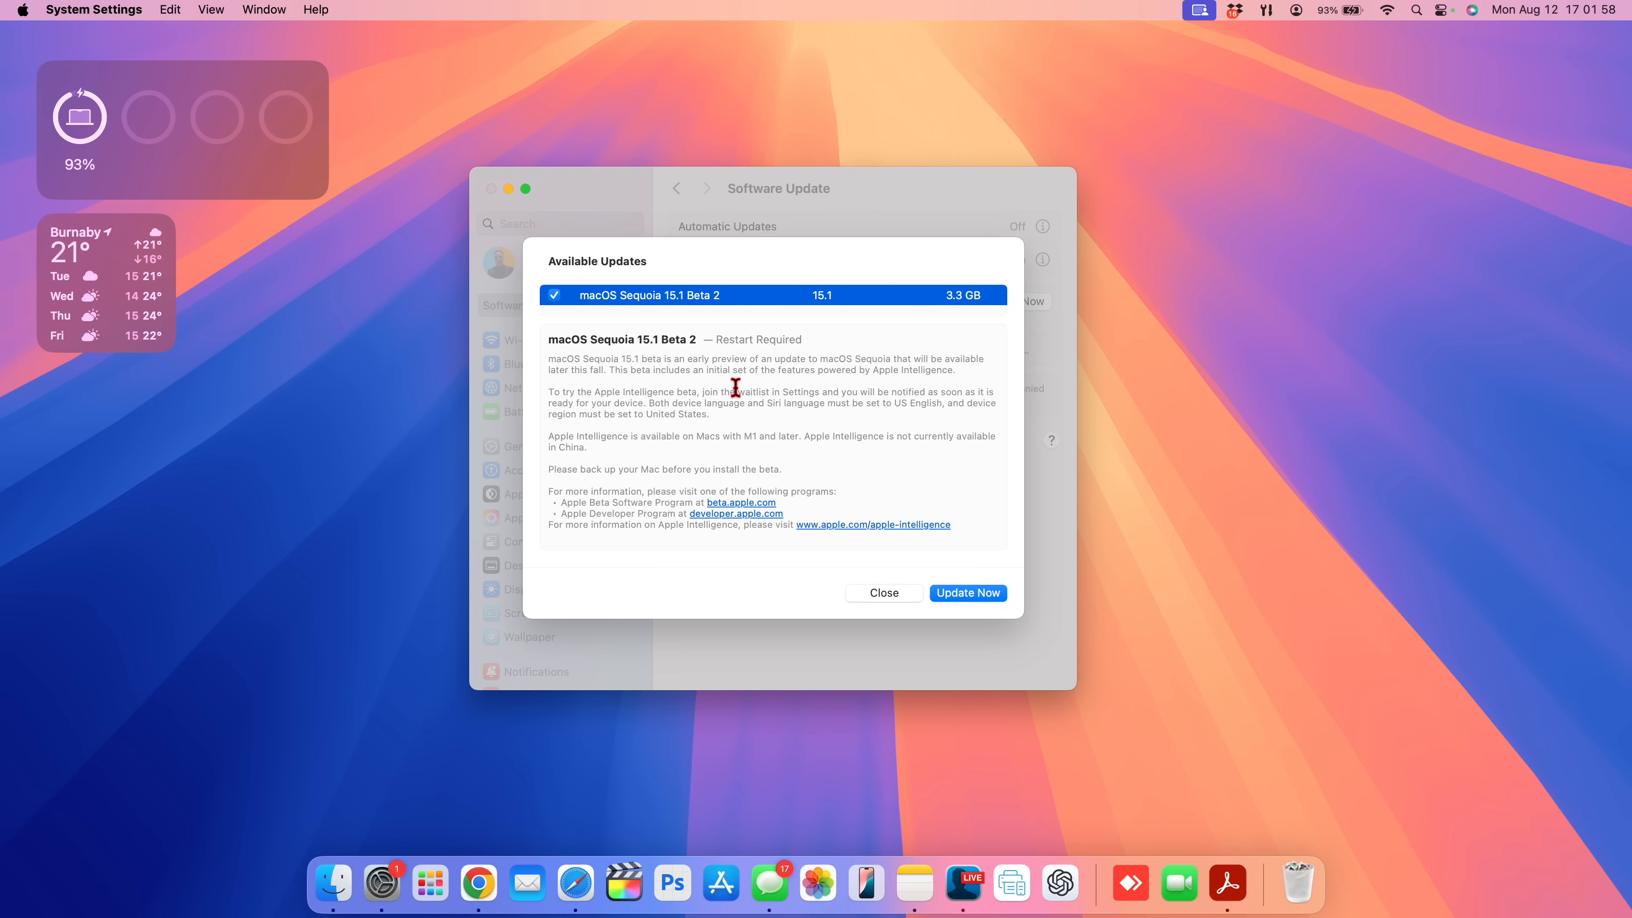
mouse_move(613, 370)
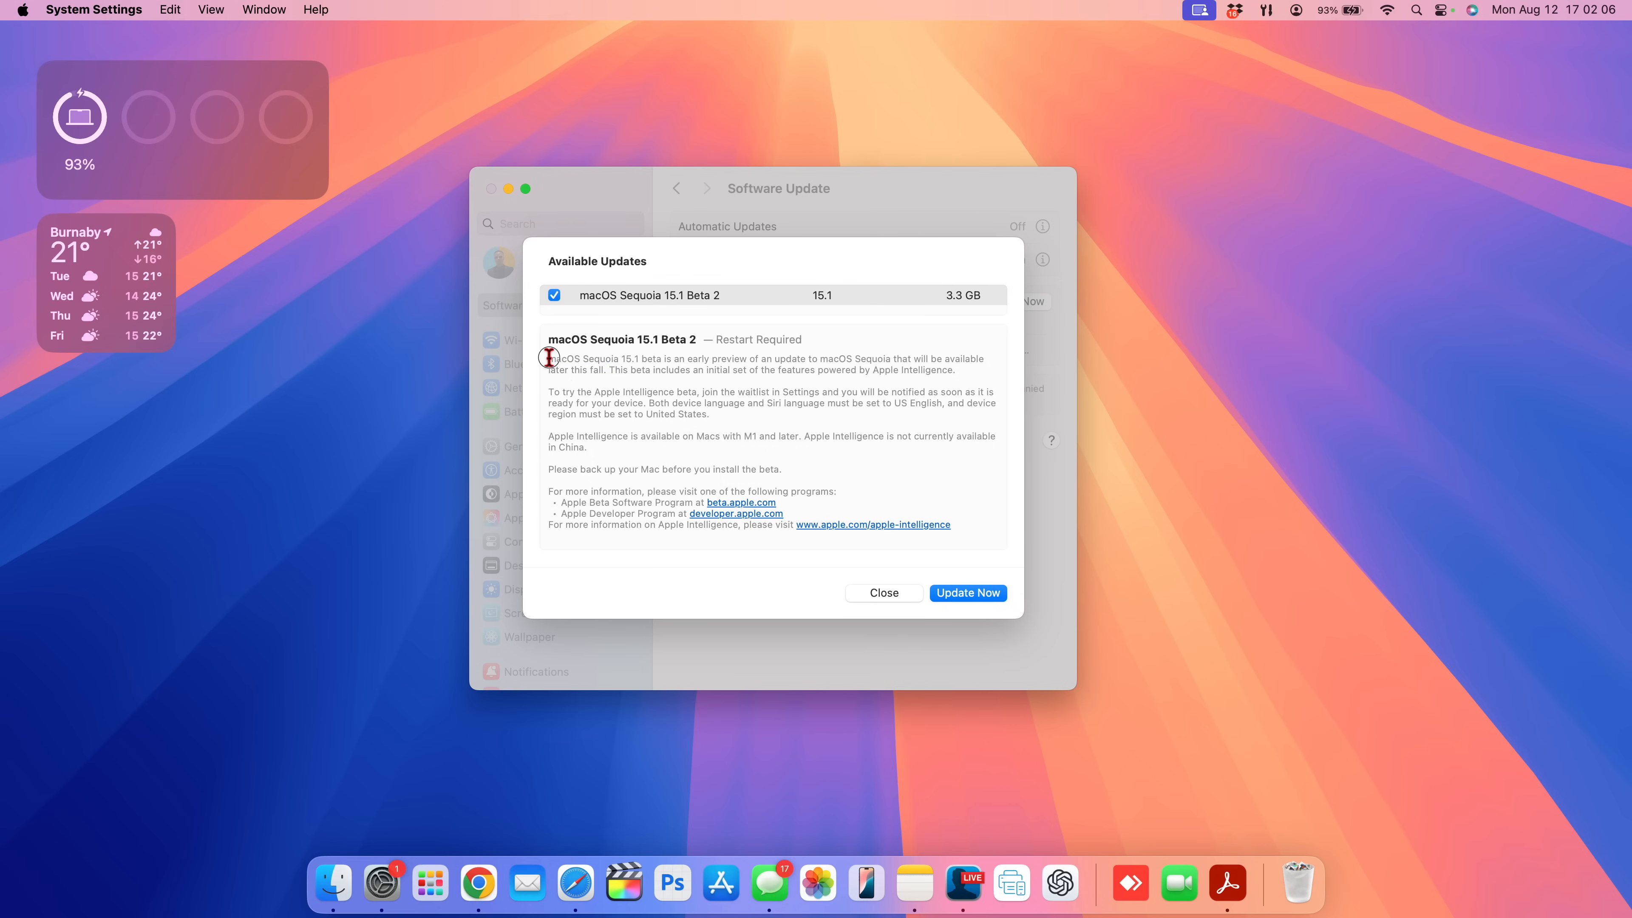
left_click_drag(548, 358, 880, 413)
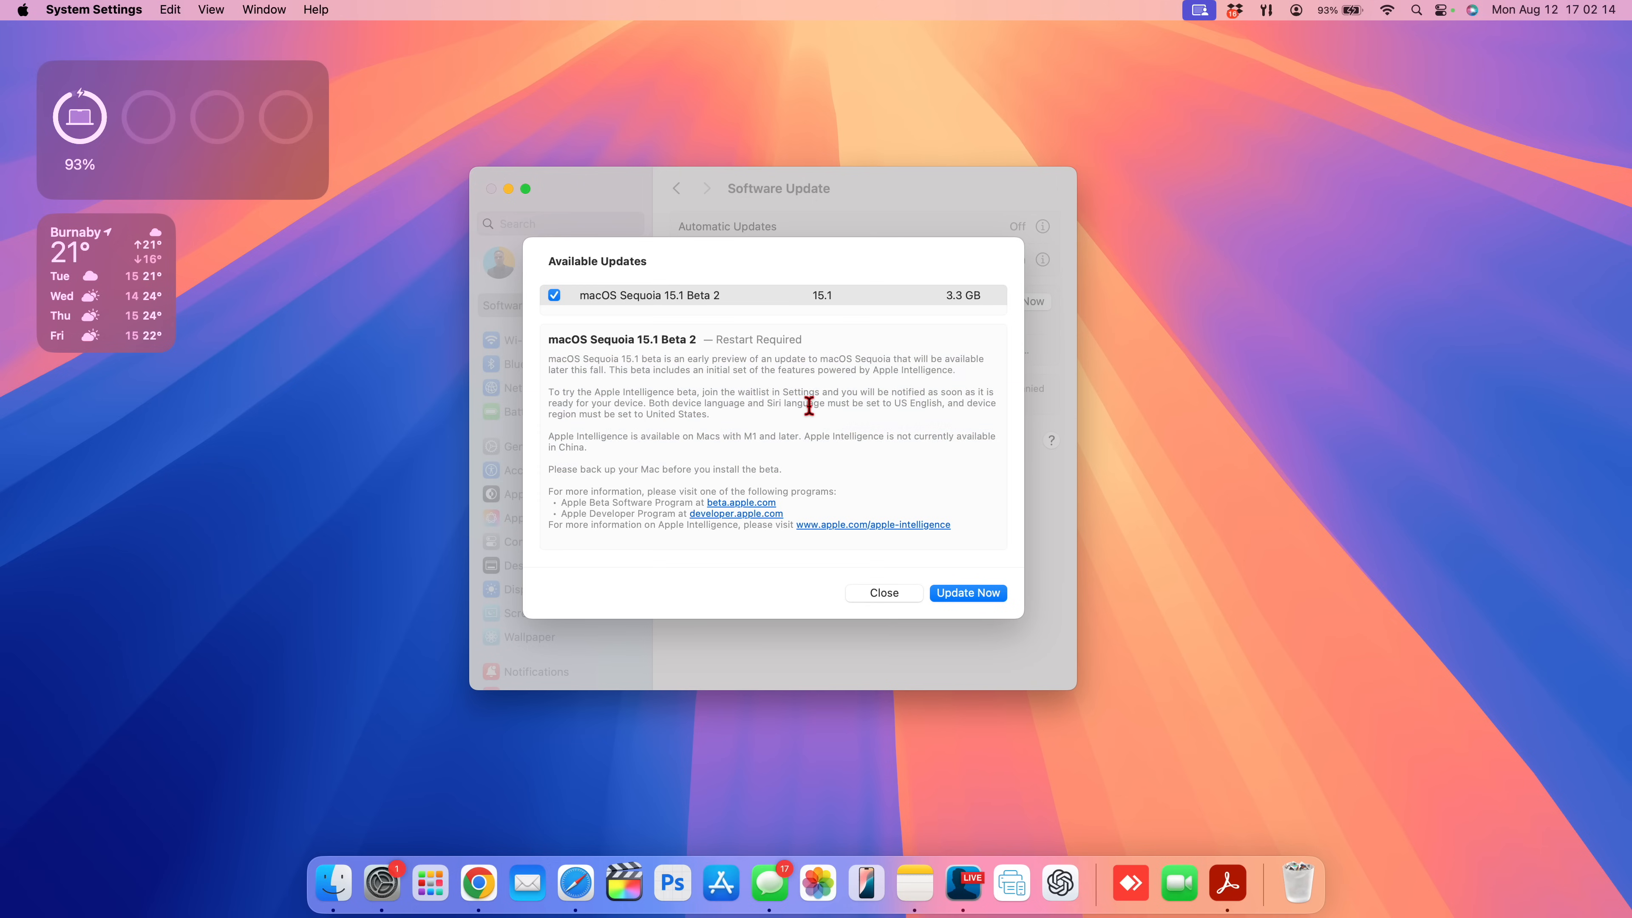
mouse_move(765, 389)
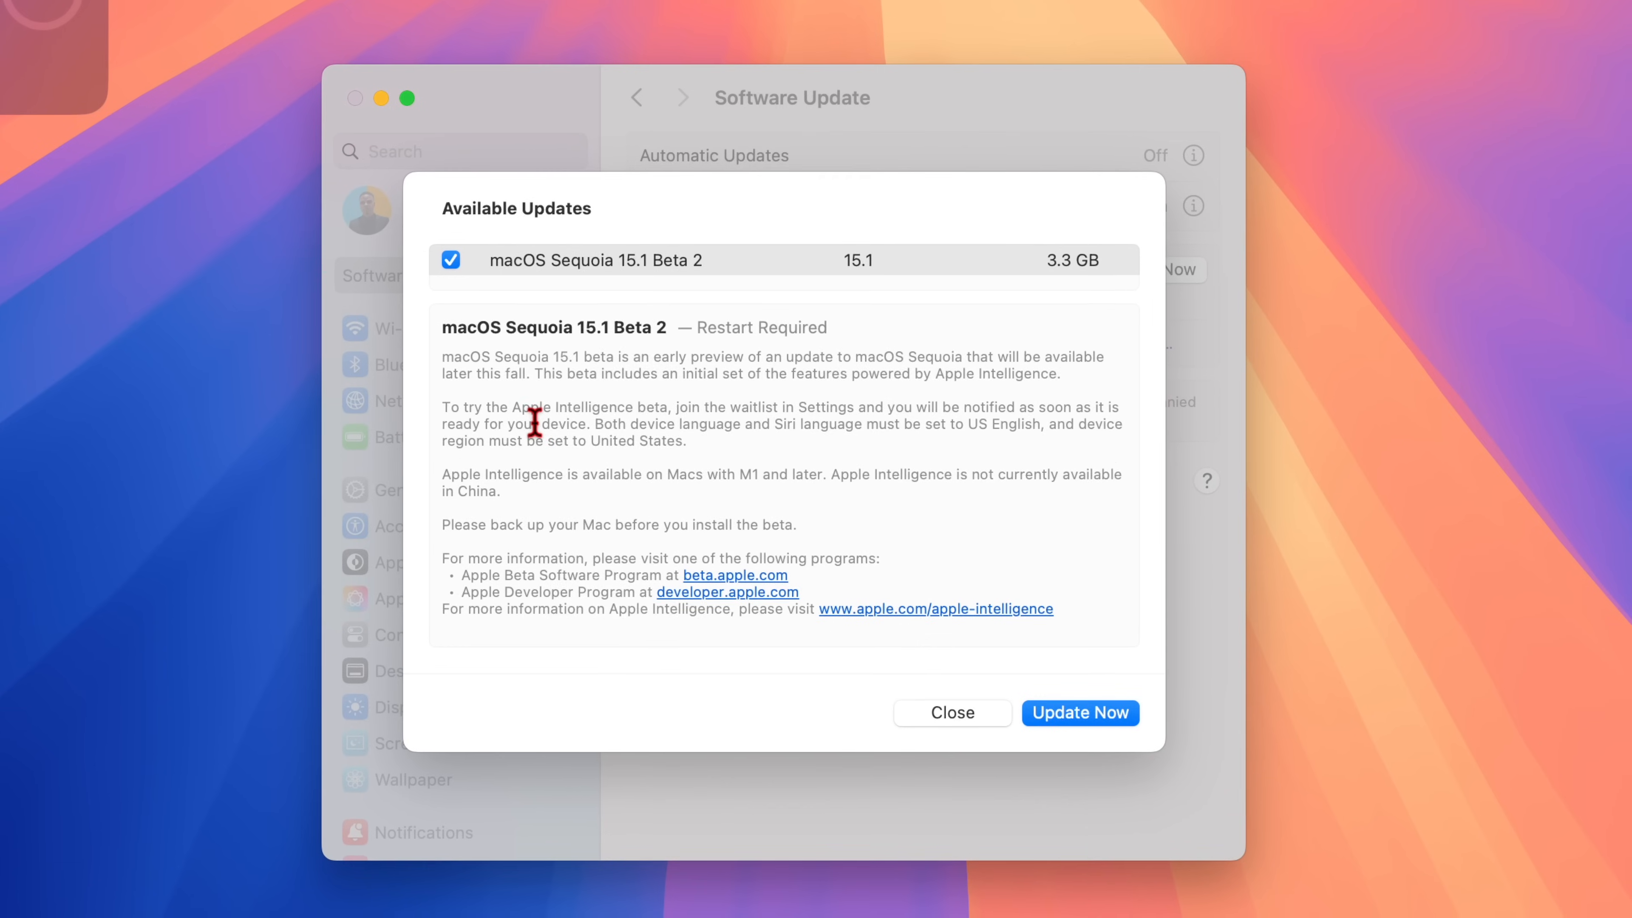
mouse_move(510, 416)
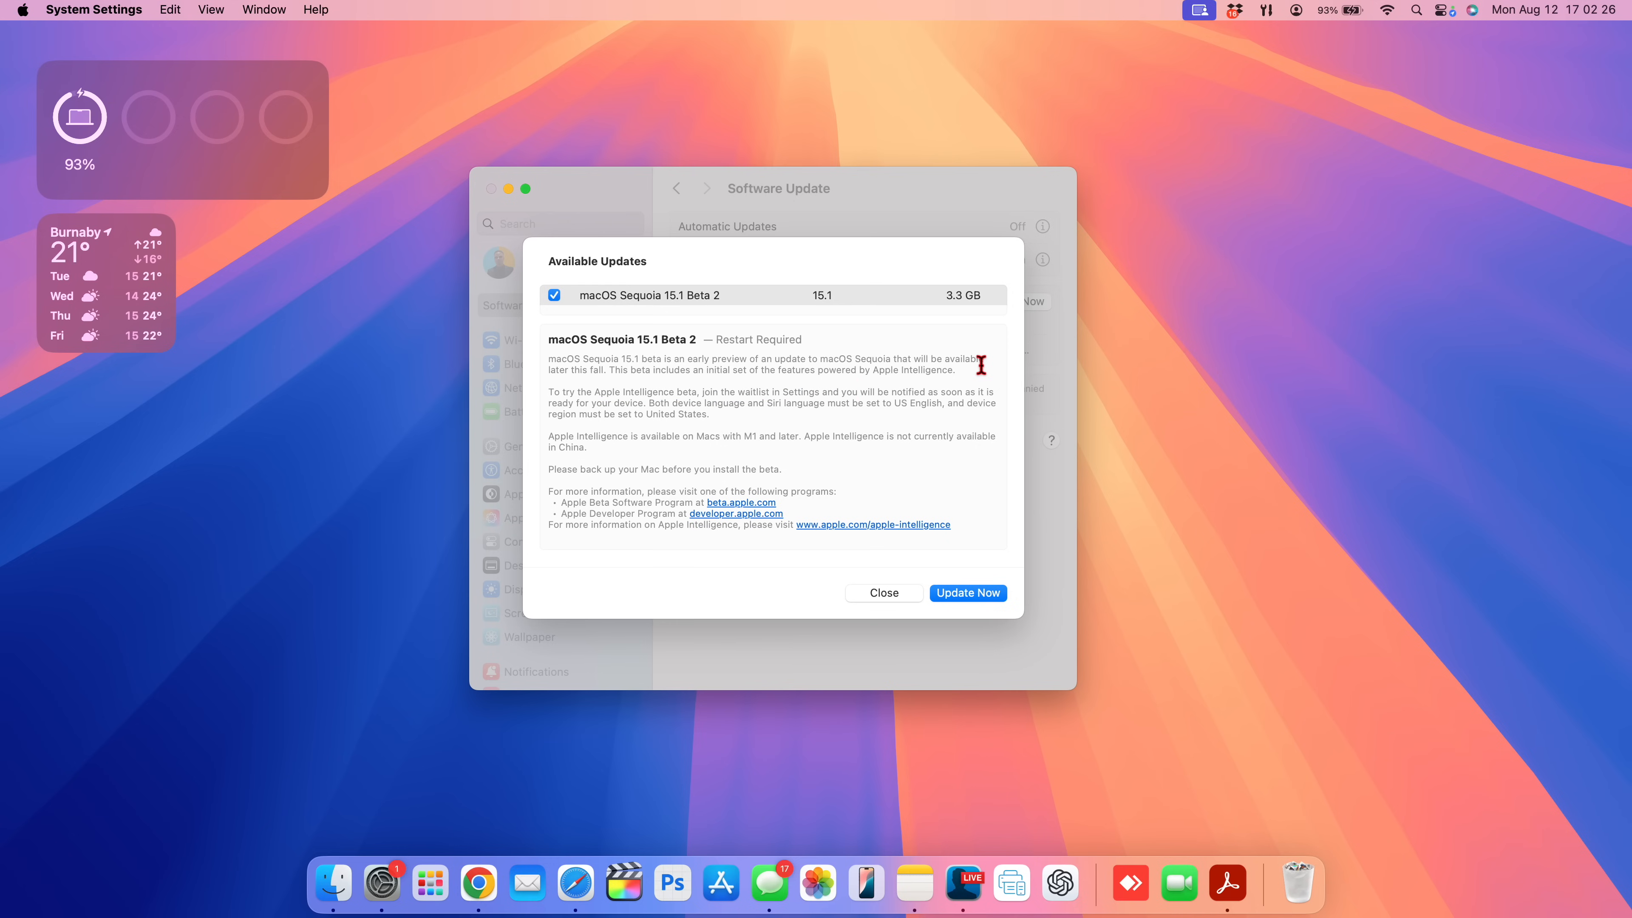
mouse_move(733, 330)
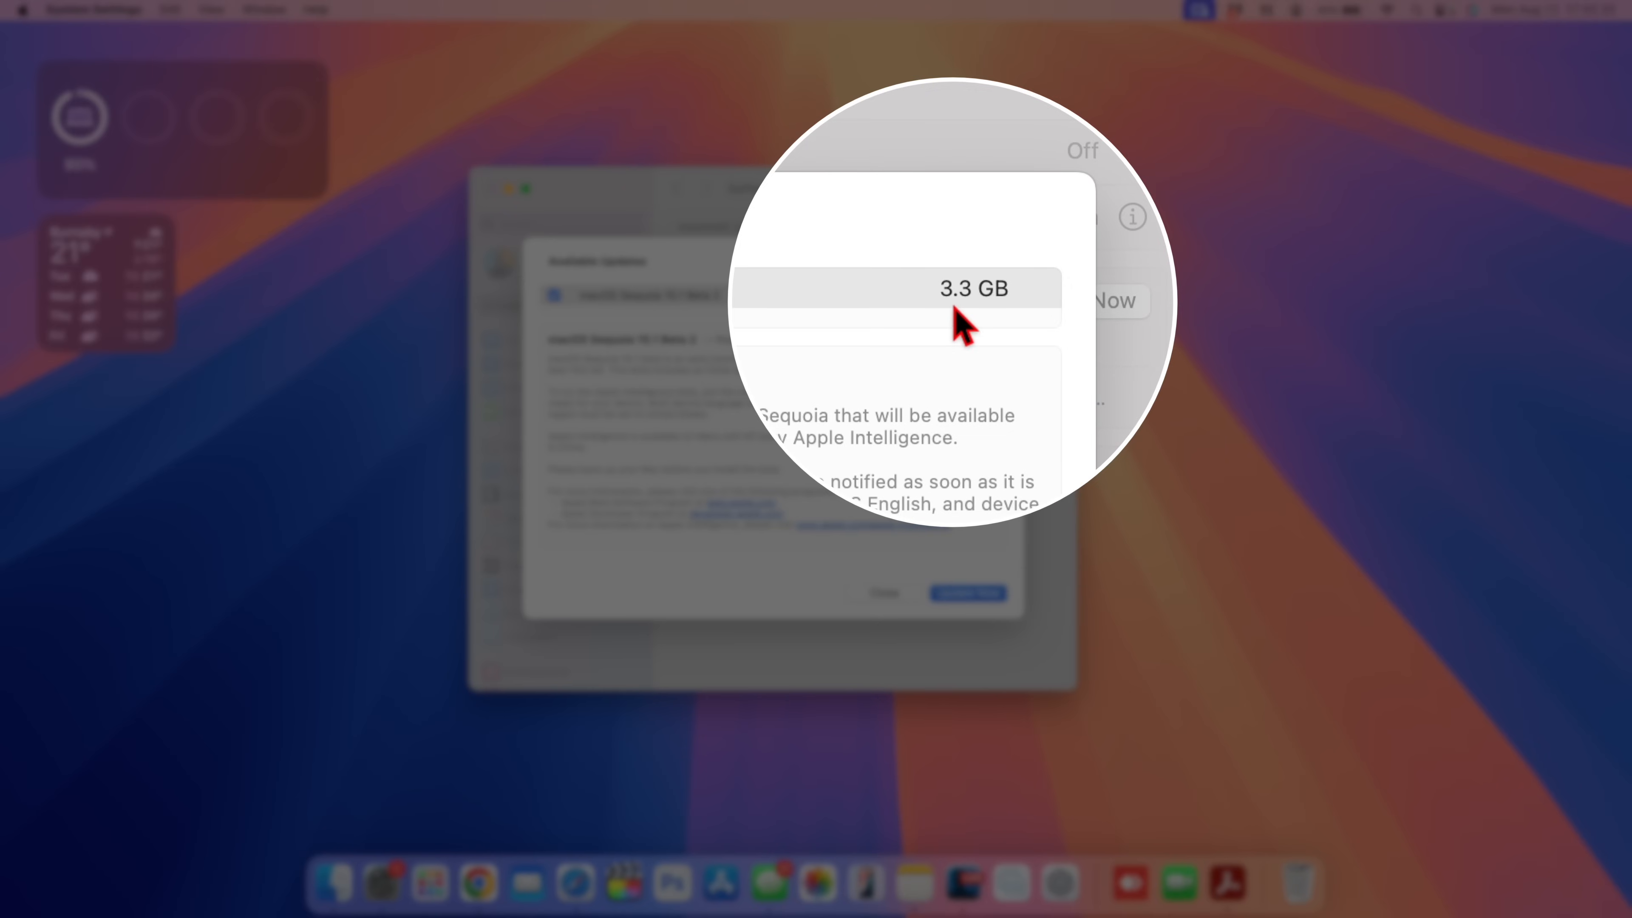
- Select macOS Sequoia 15.1 Beta 2 and start downloading the 3.3 GB update
left_click(961, 314)
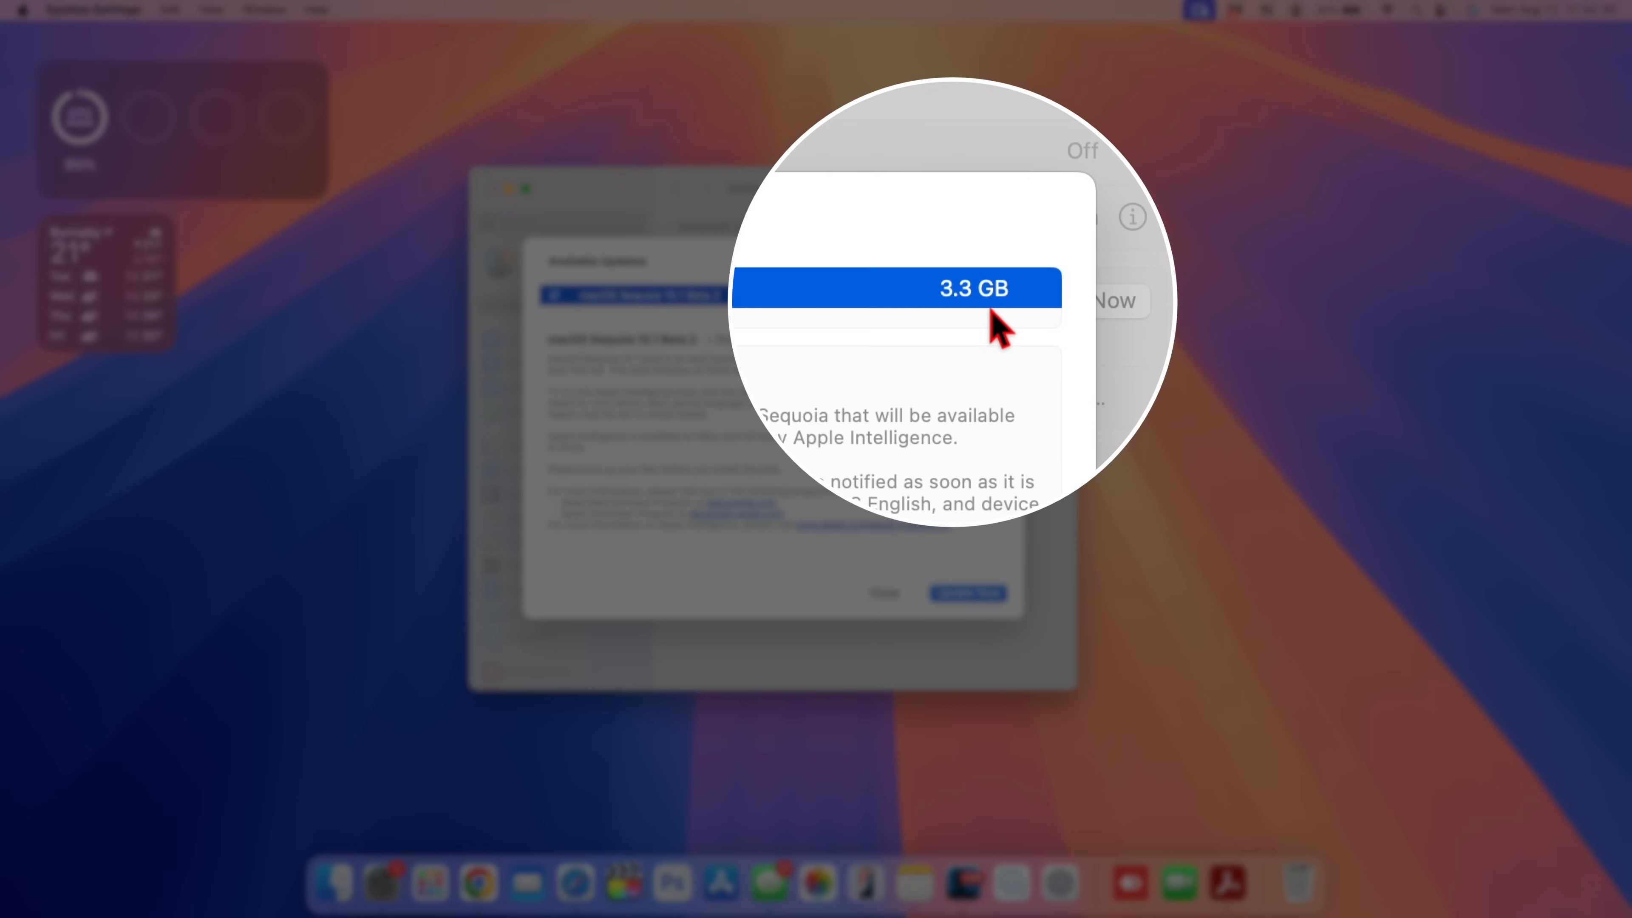
left_click(969, 593)
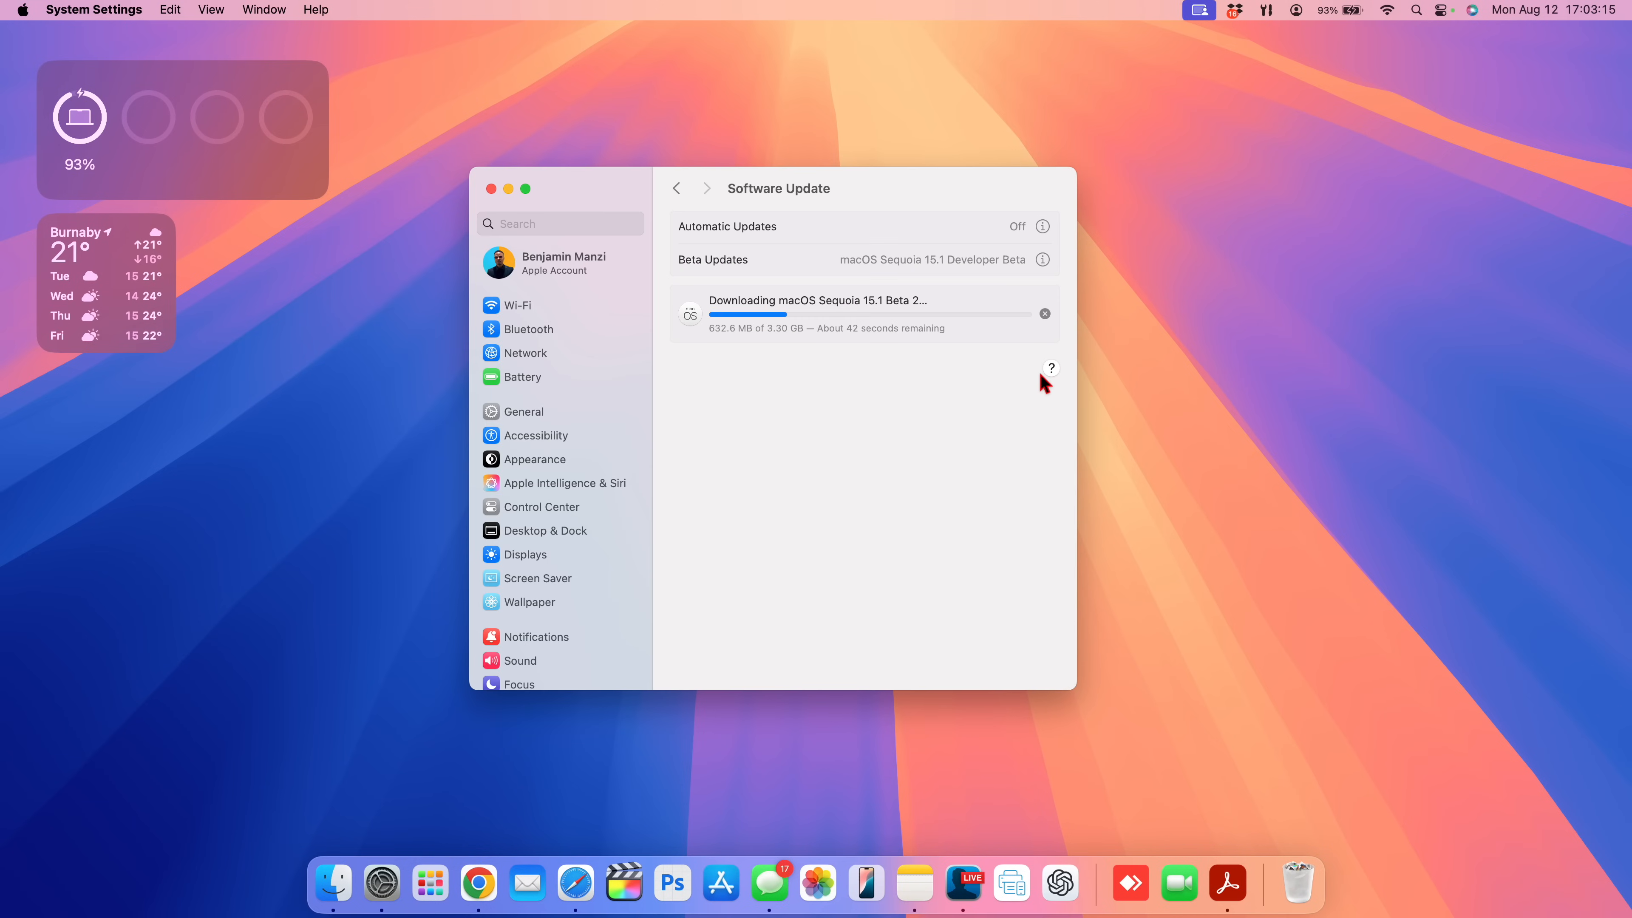
mouse_move(830, 345)
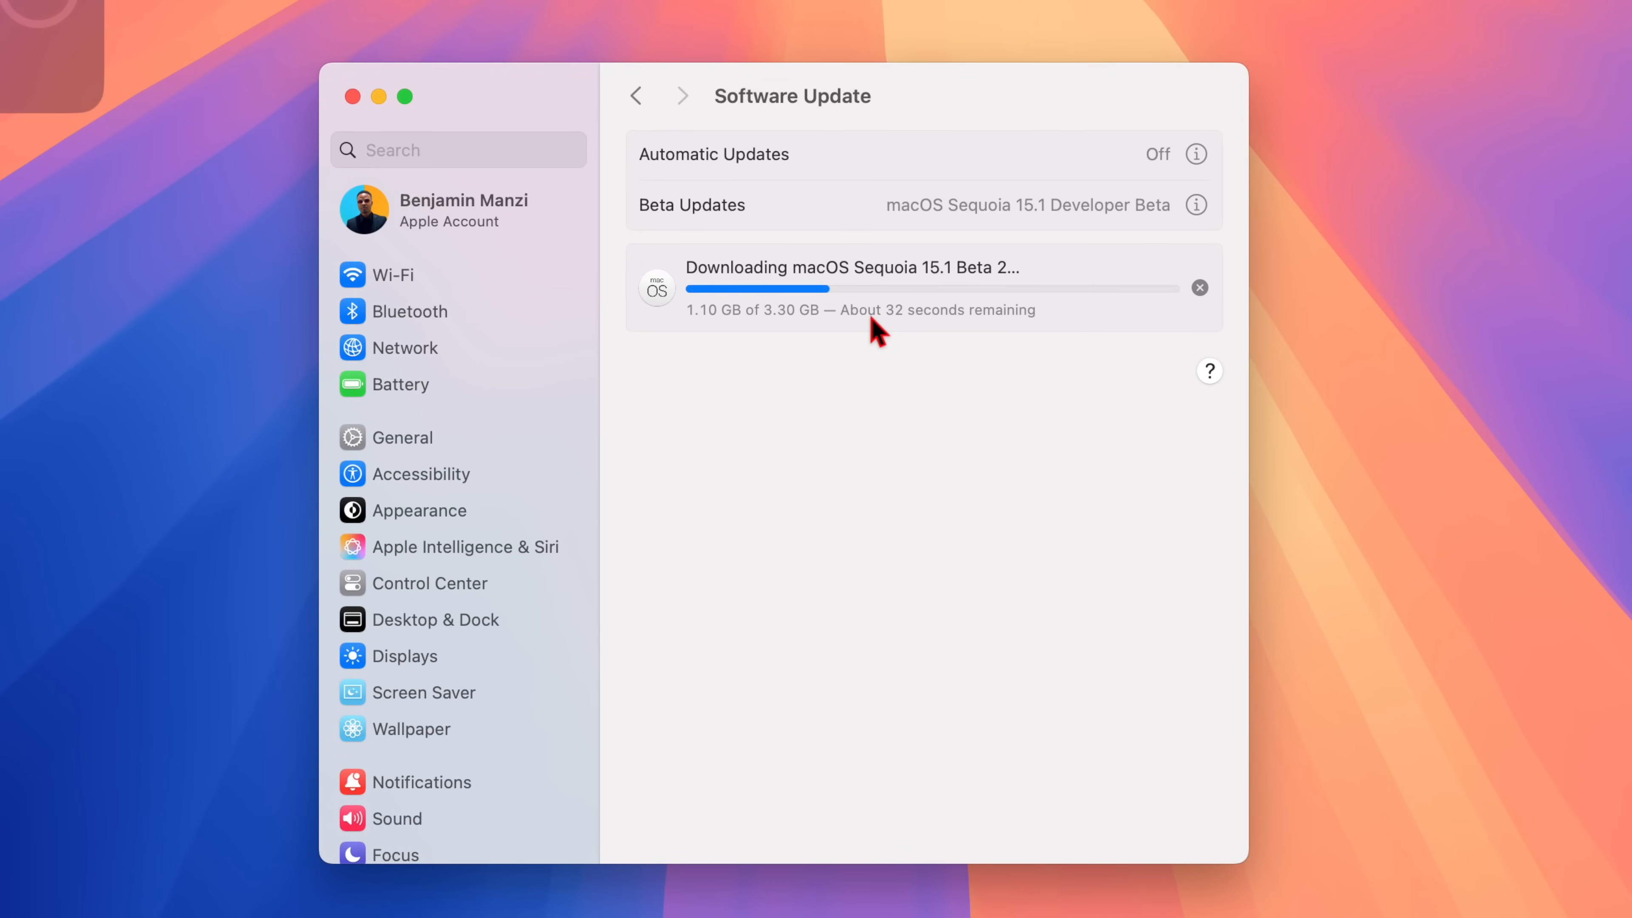
mouse_move(804, 352)
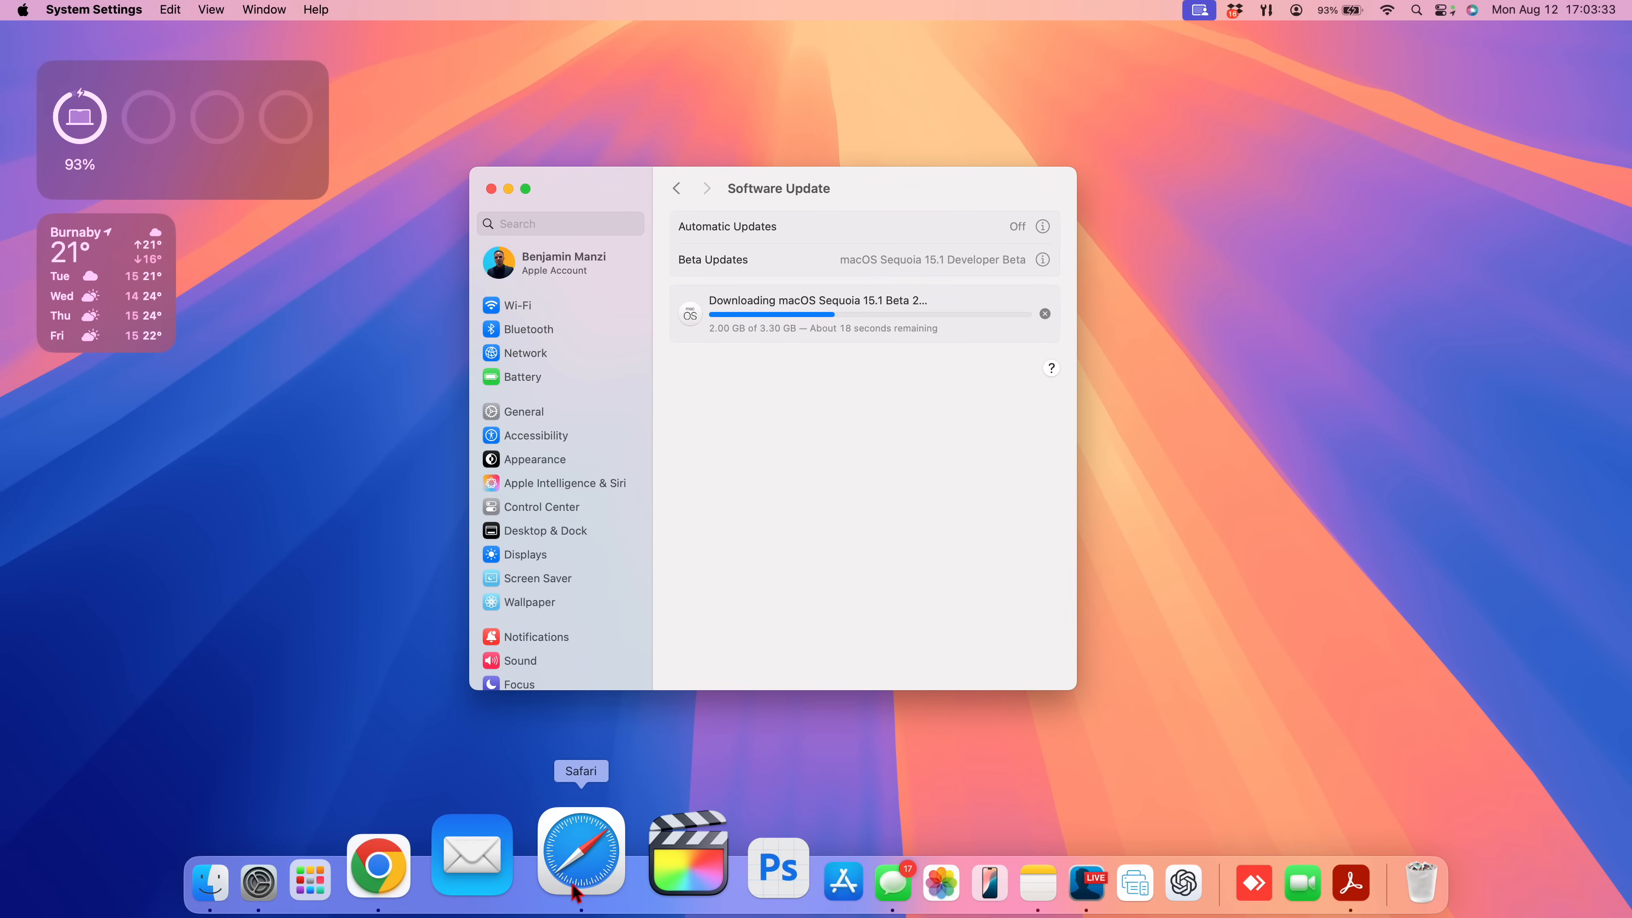
- Scroll the Apple Developer Operating Systems downloads page past macOS 15.1 beta 2
left_click(578, 854)
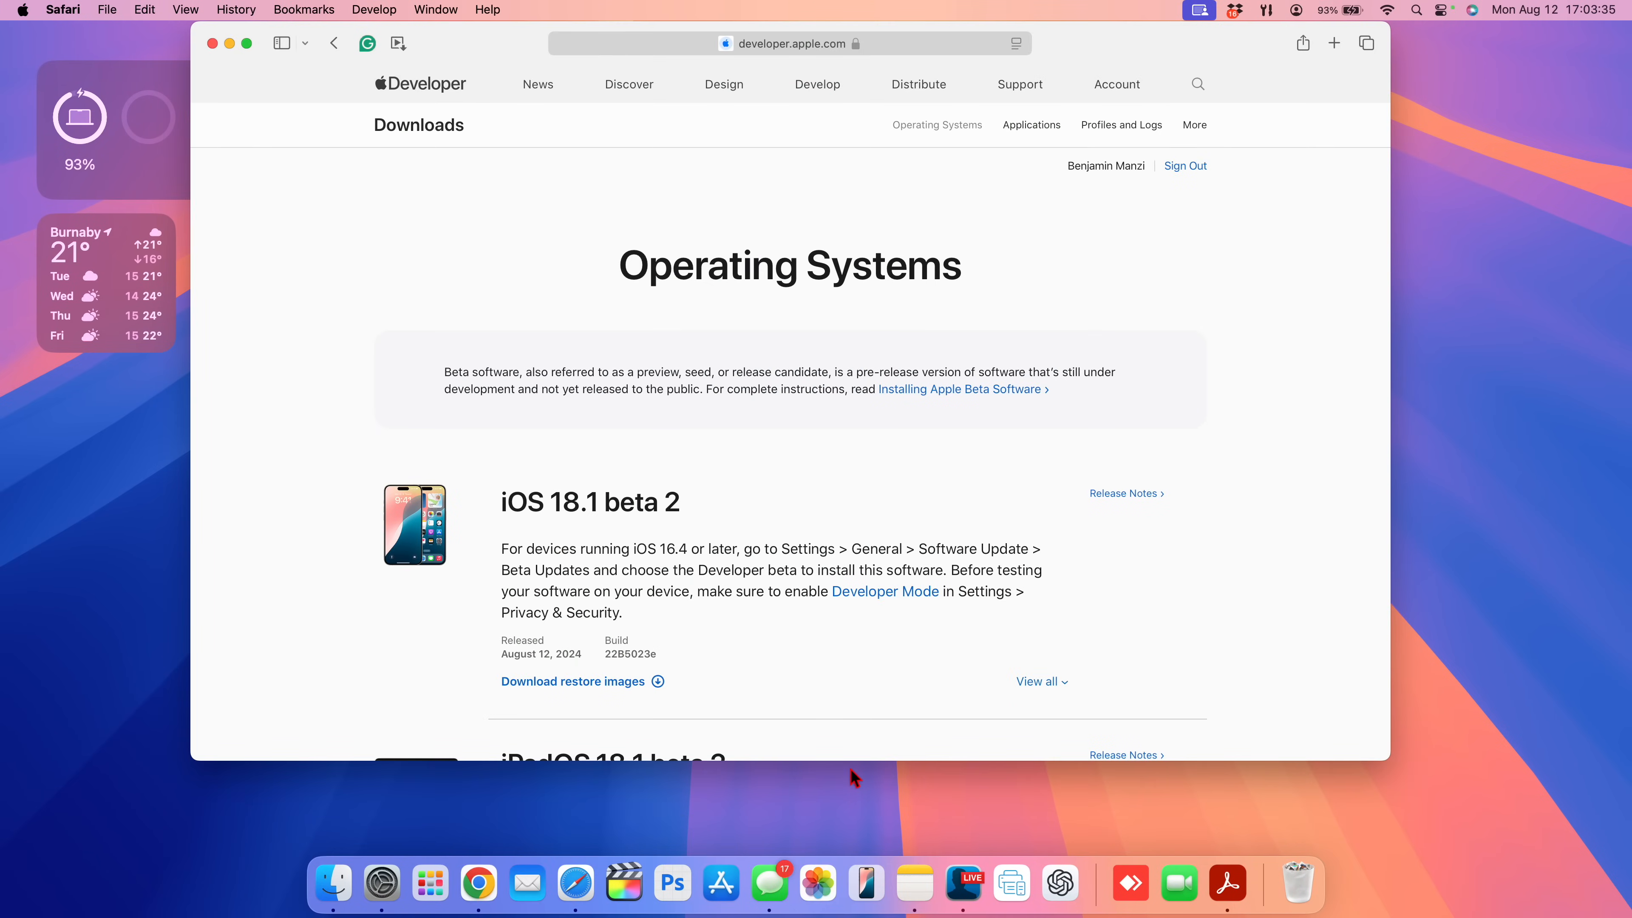
scroll("down", 3)
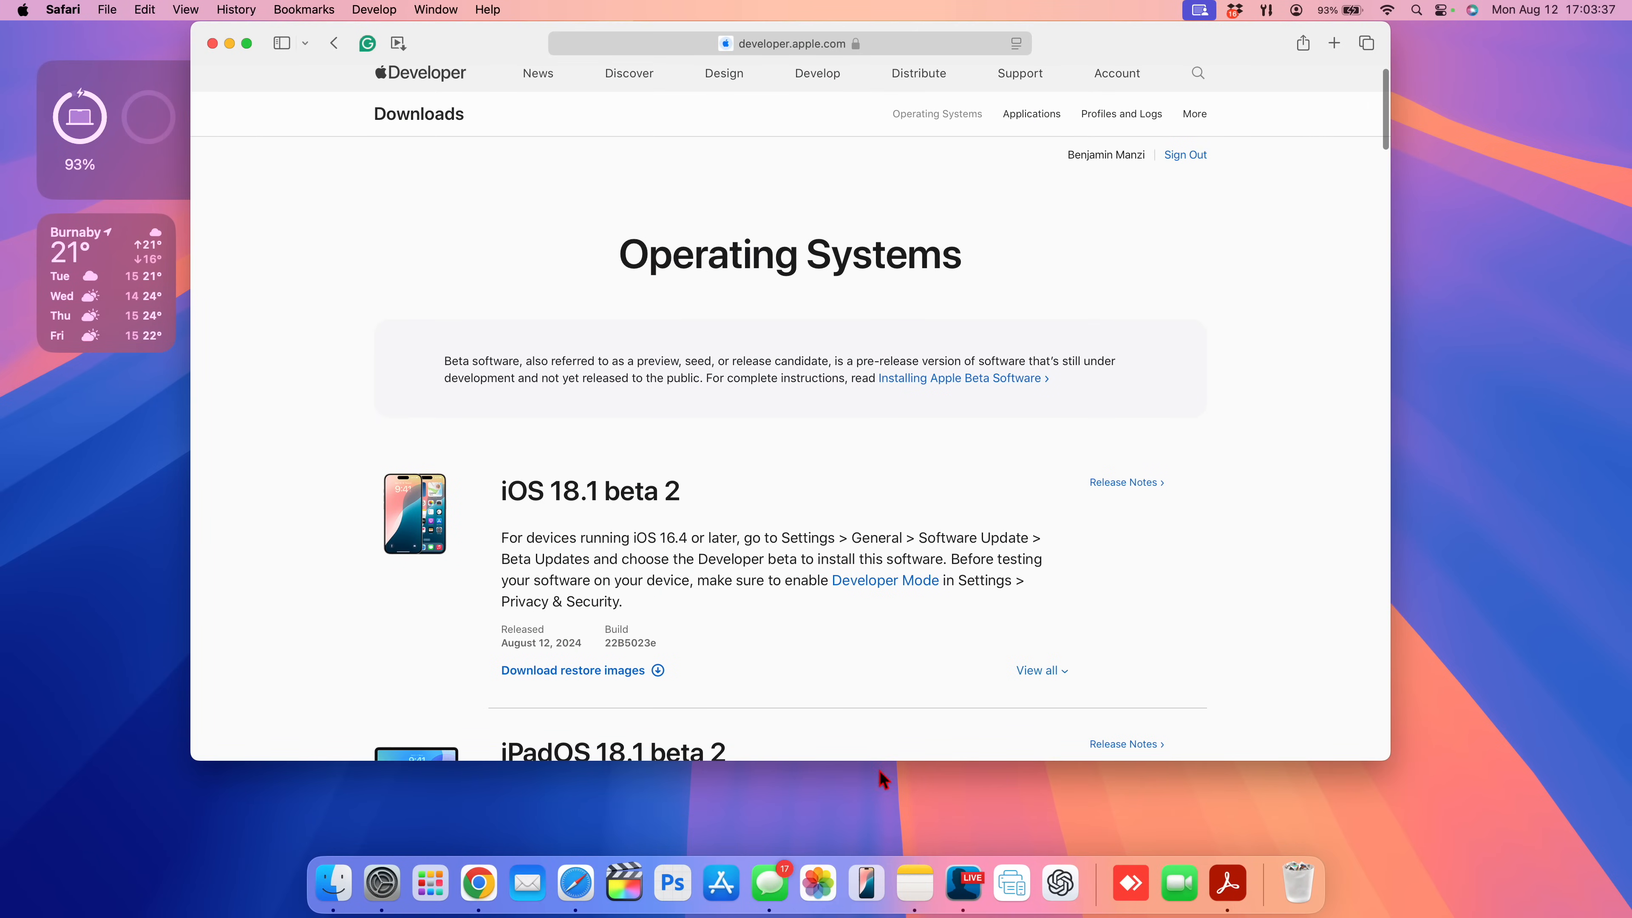
scroll("down", 3)
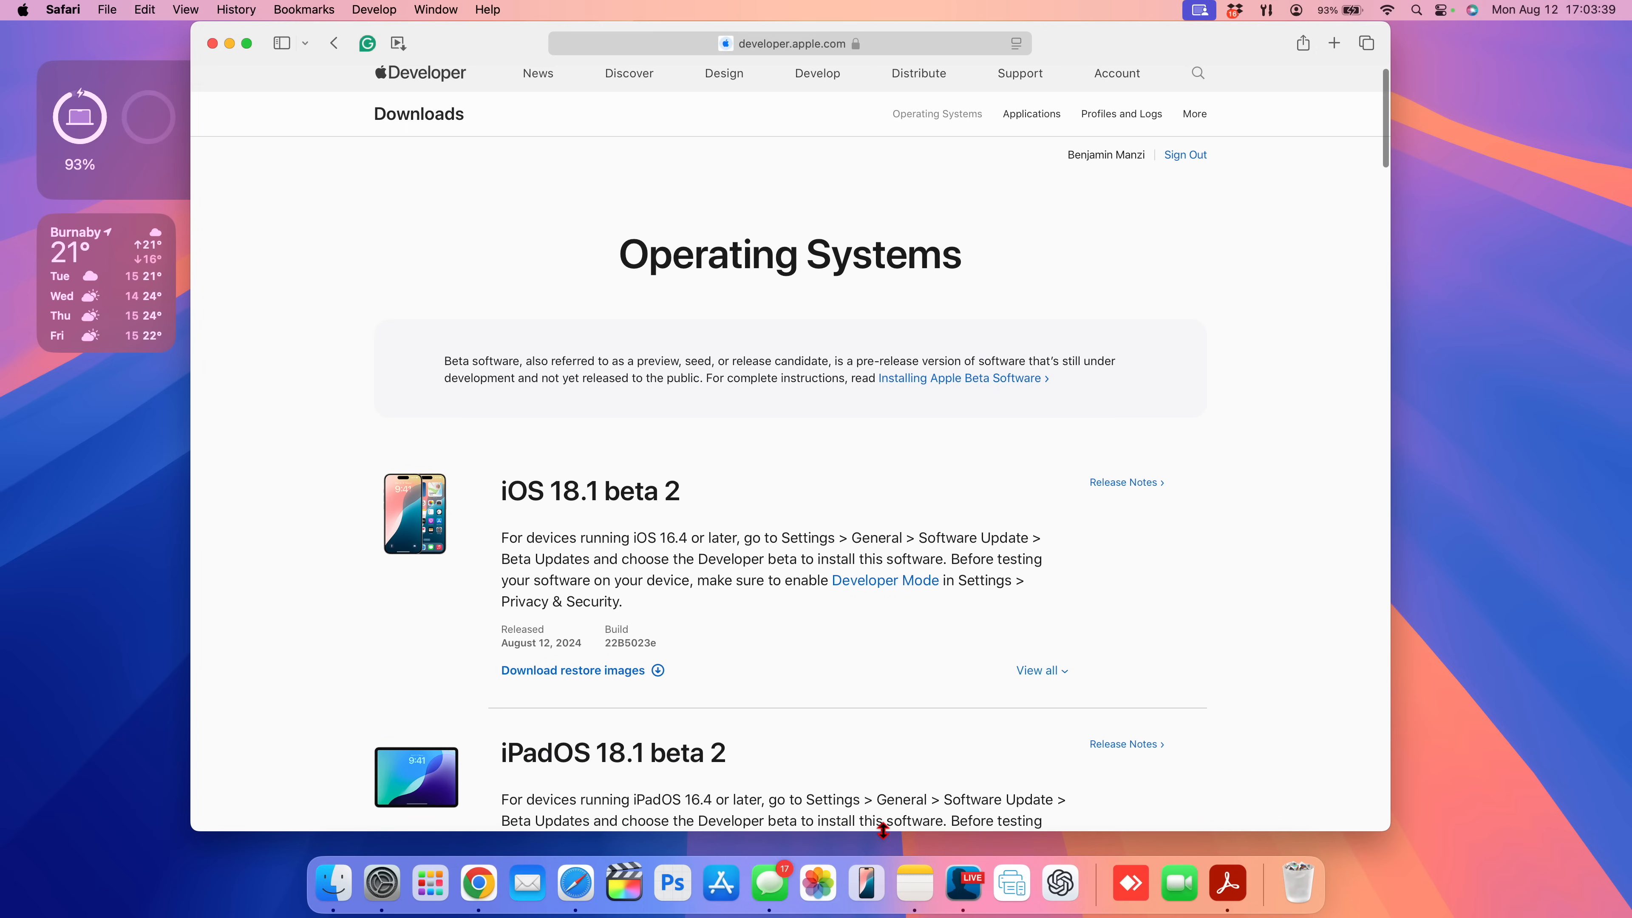
scroll("down", 3)
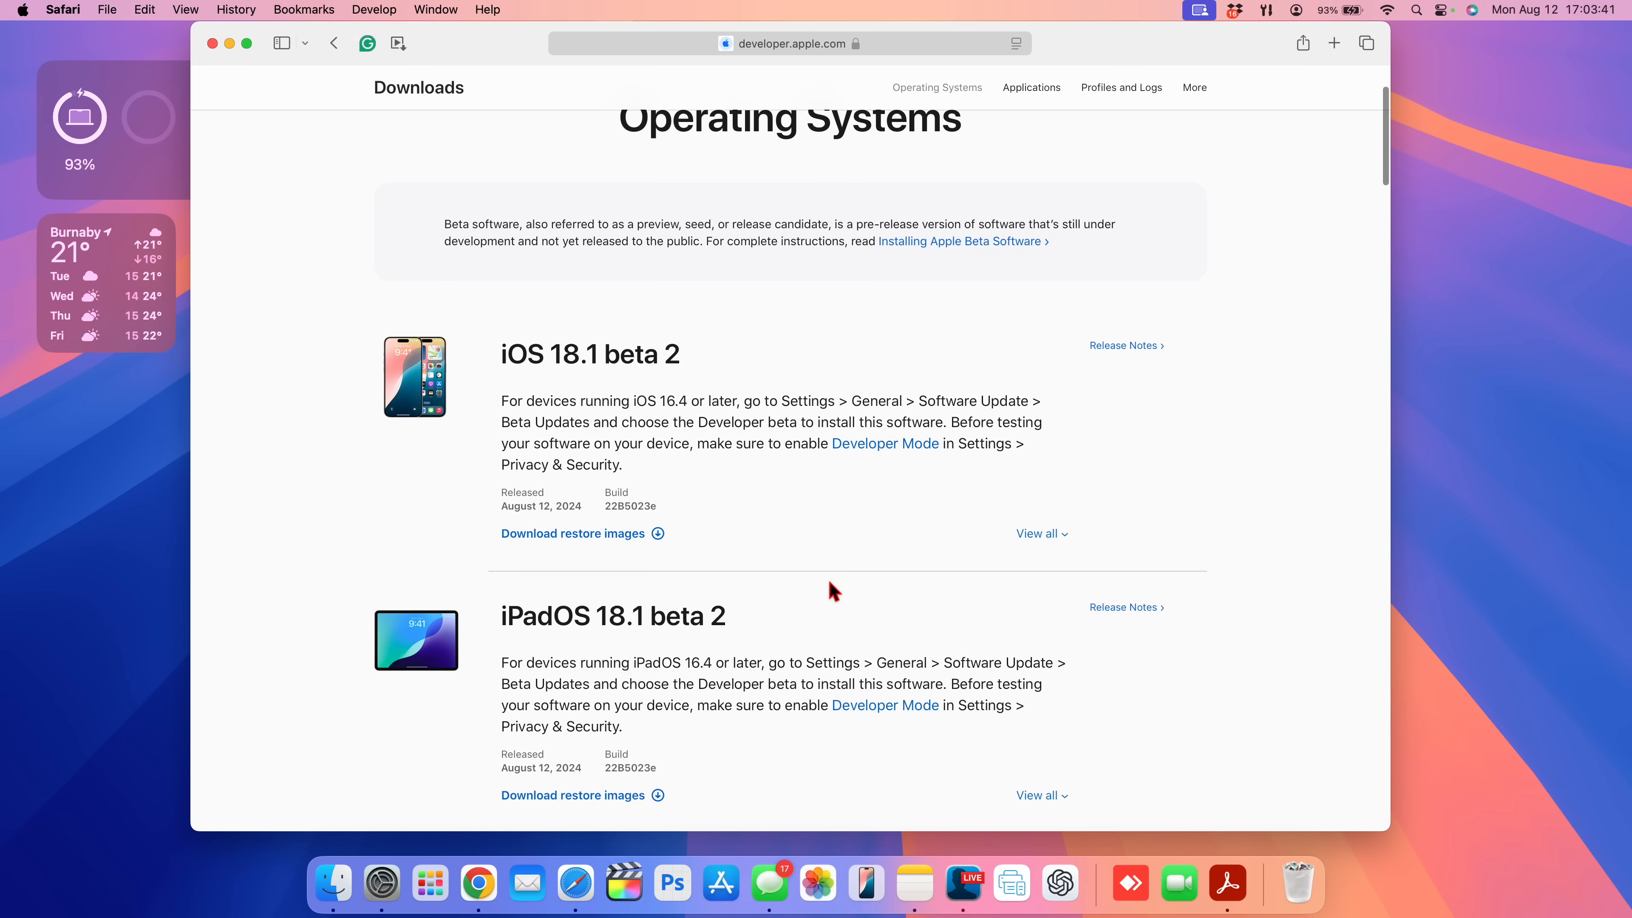
scroll("down", 3)
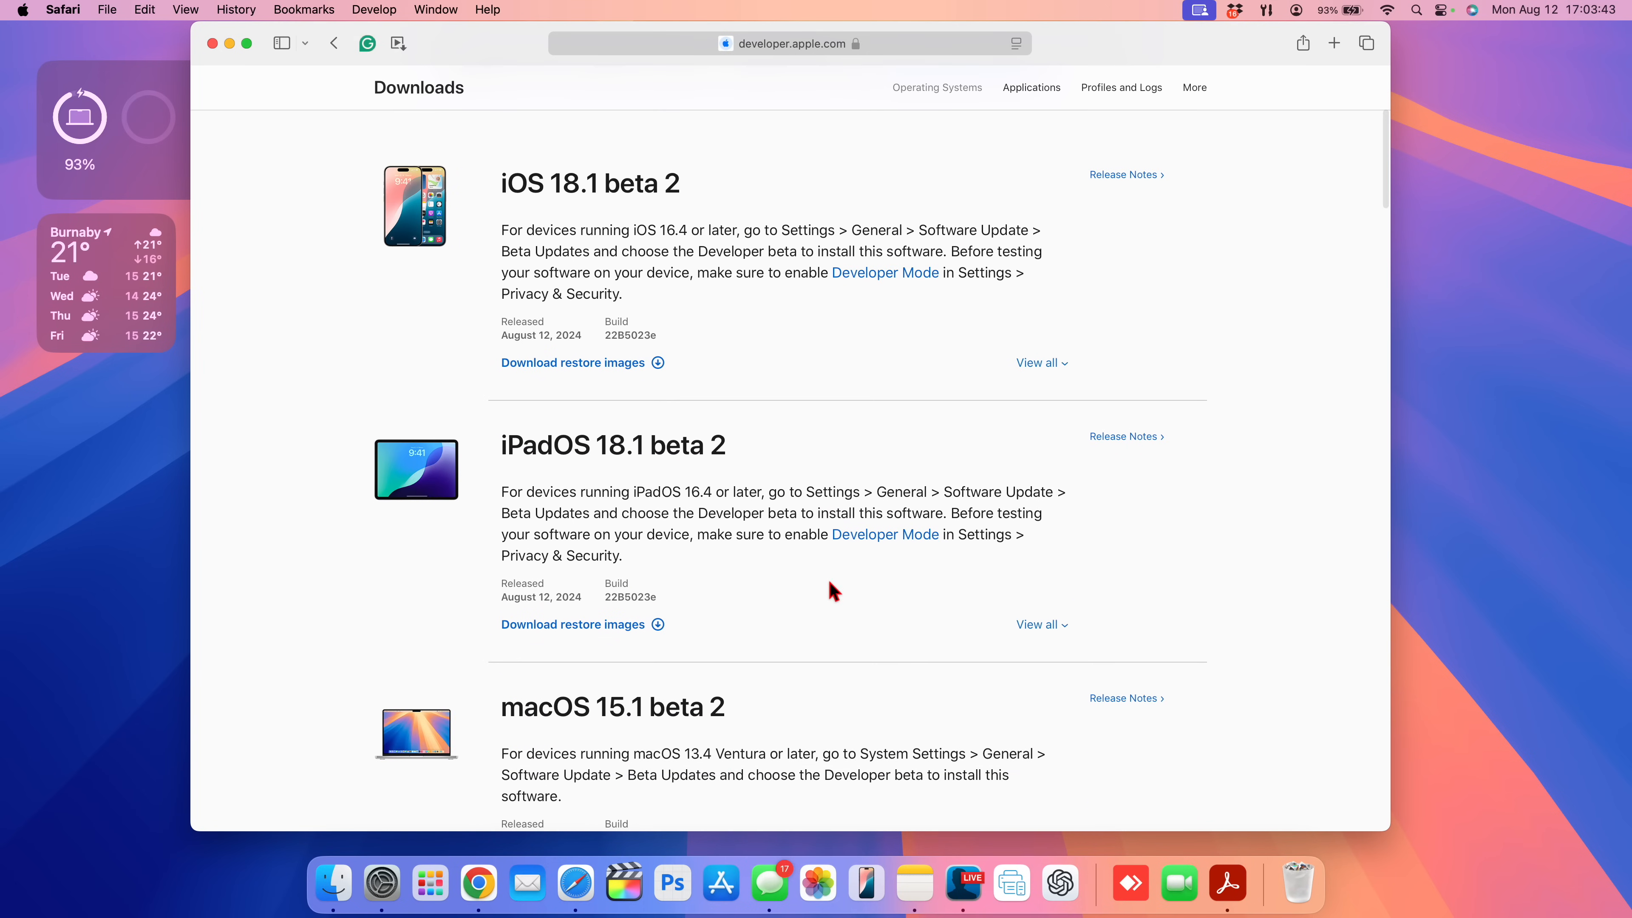
scroll("down", 3)
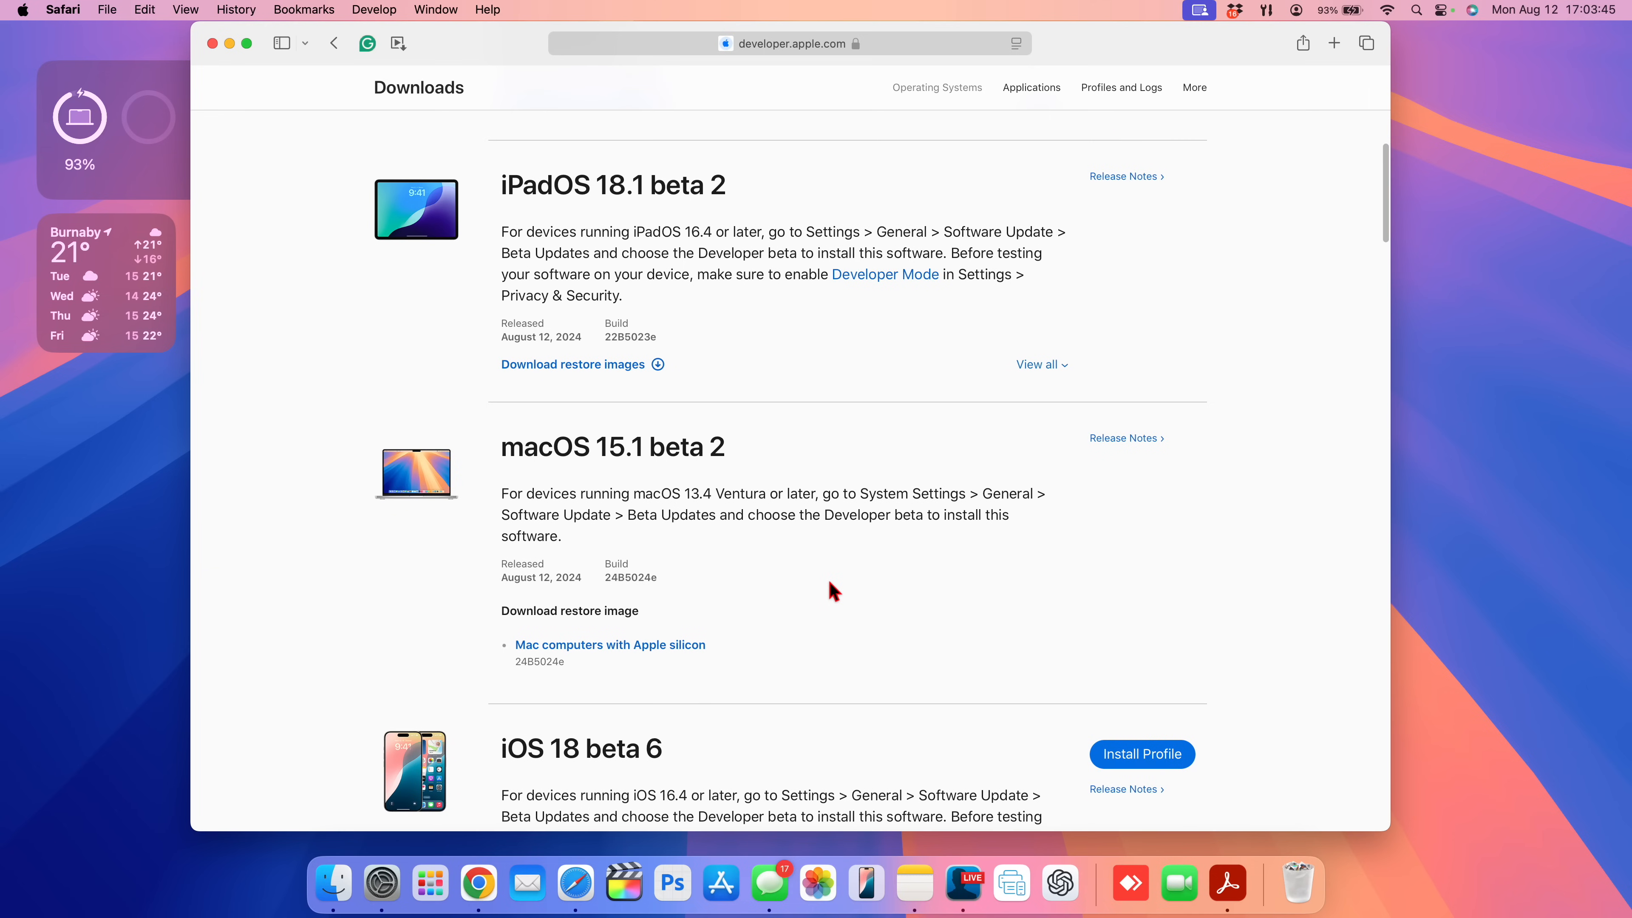
scroll("down", 3)
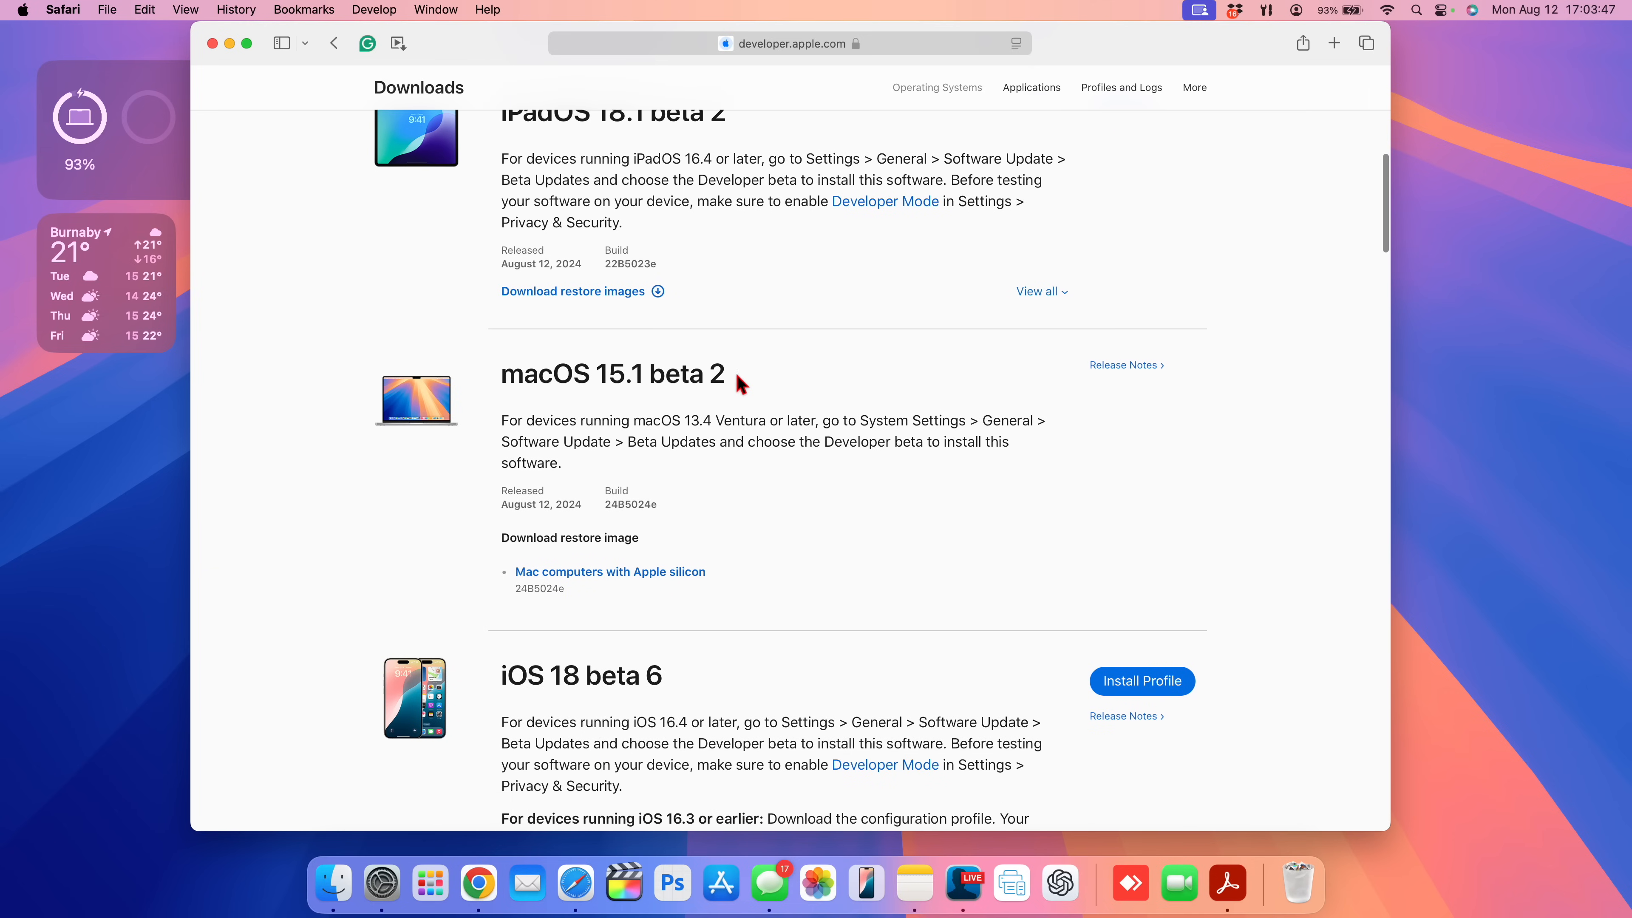
scroll("down", 3)
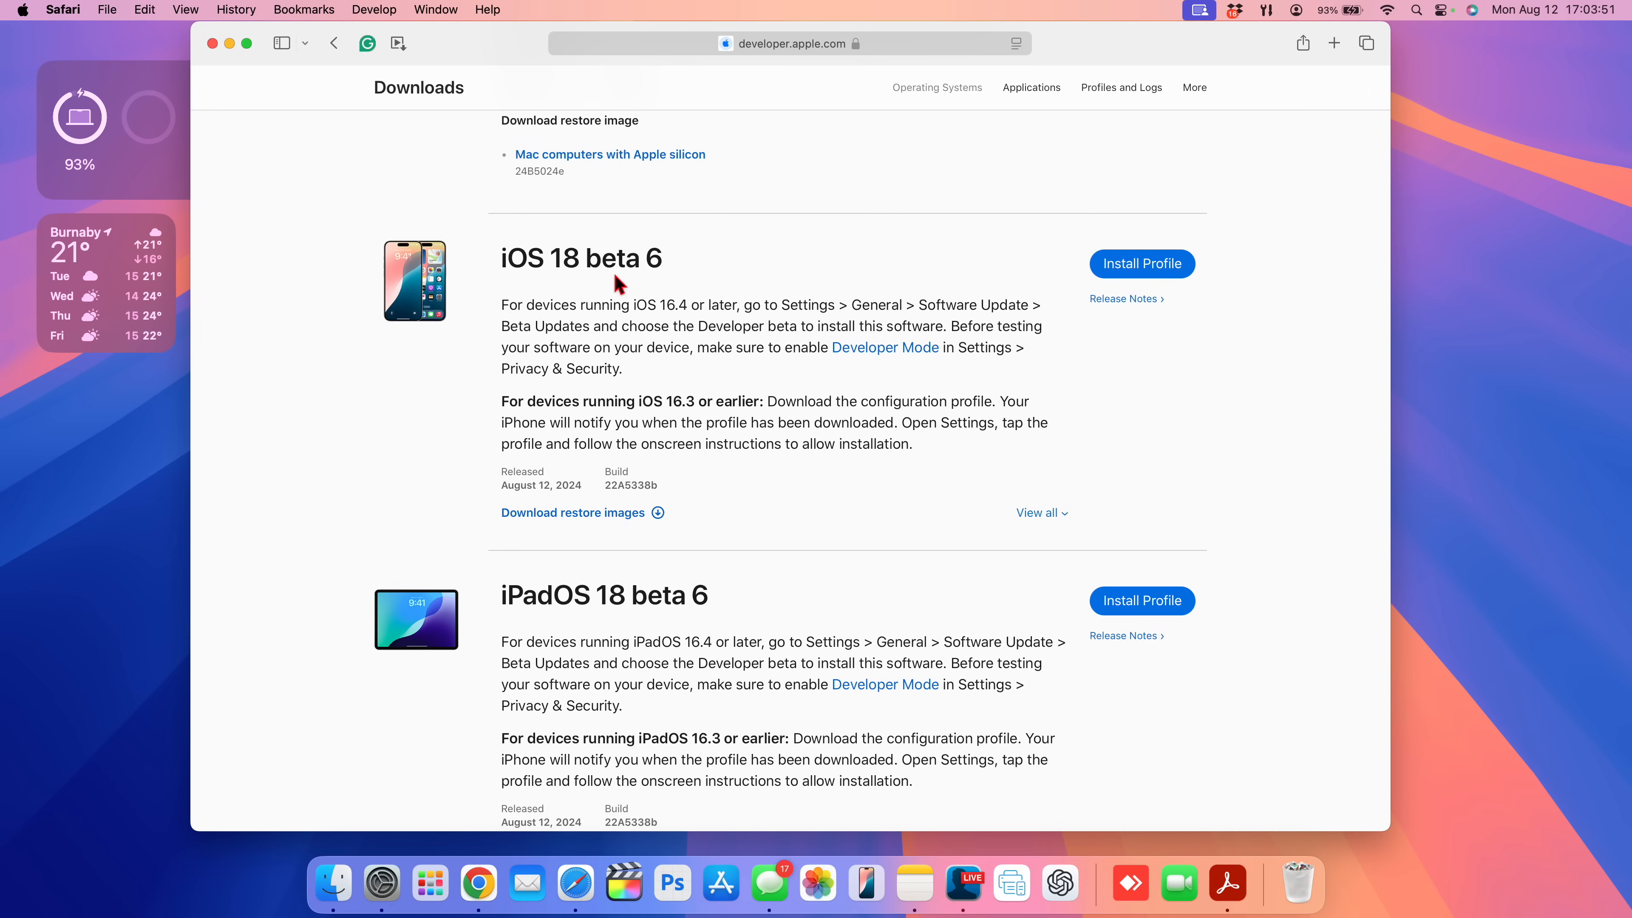
mouse_move(612, 296)
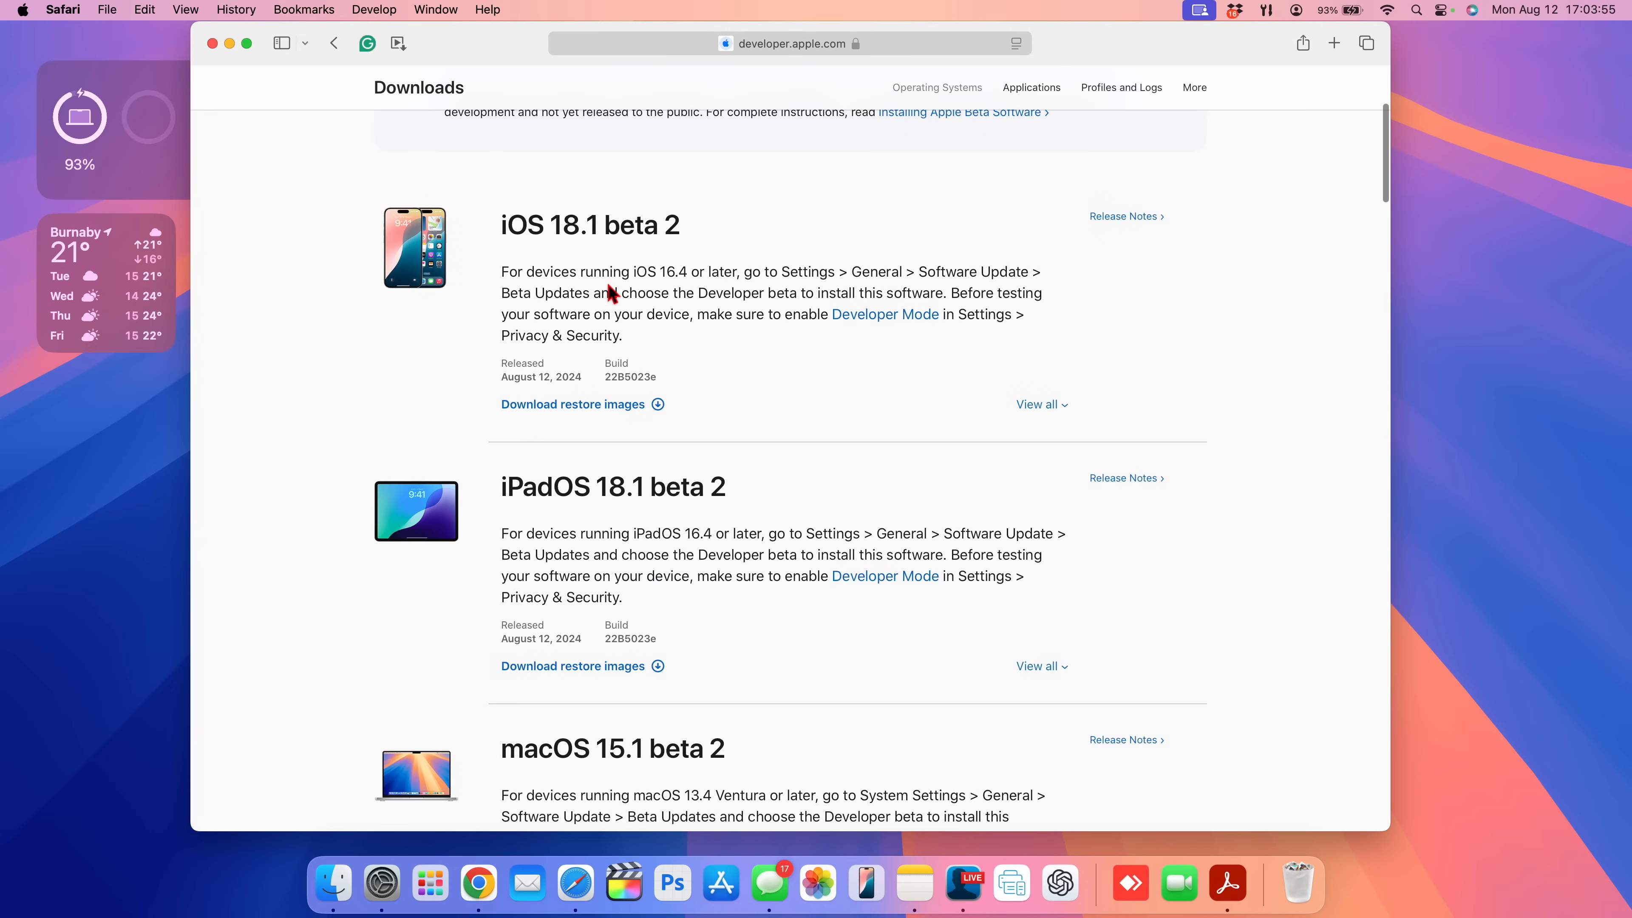
scroll("down", 3)
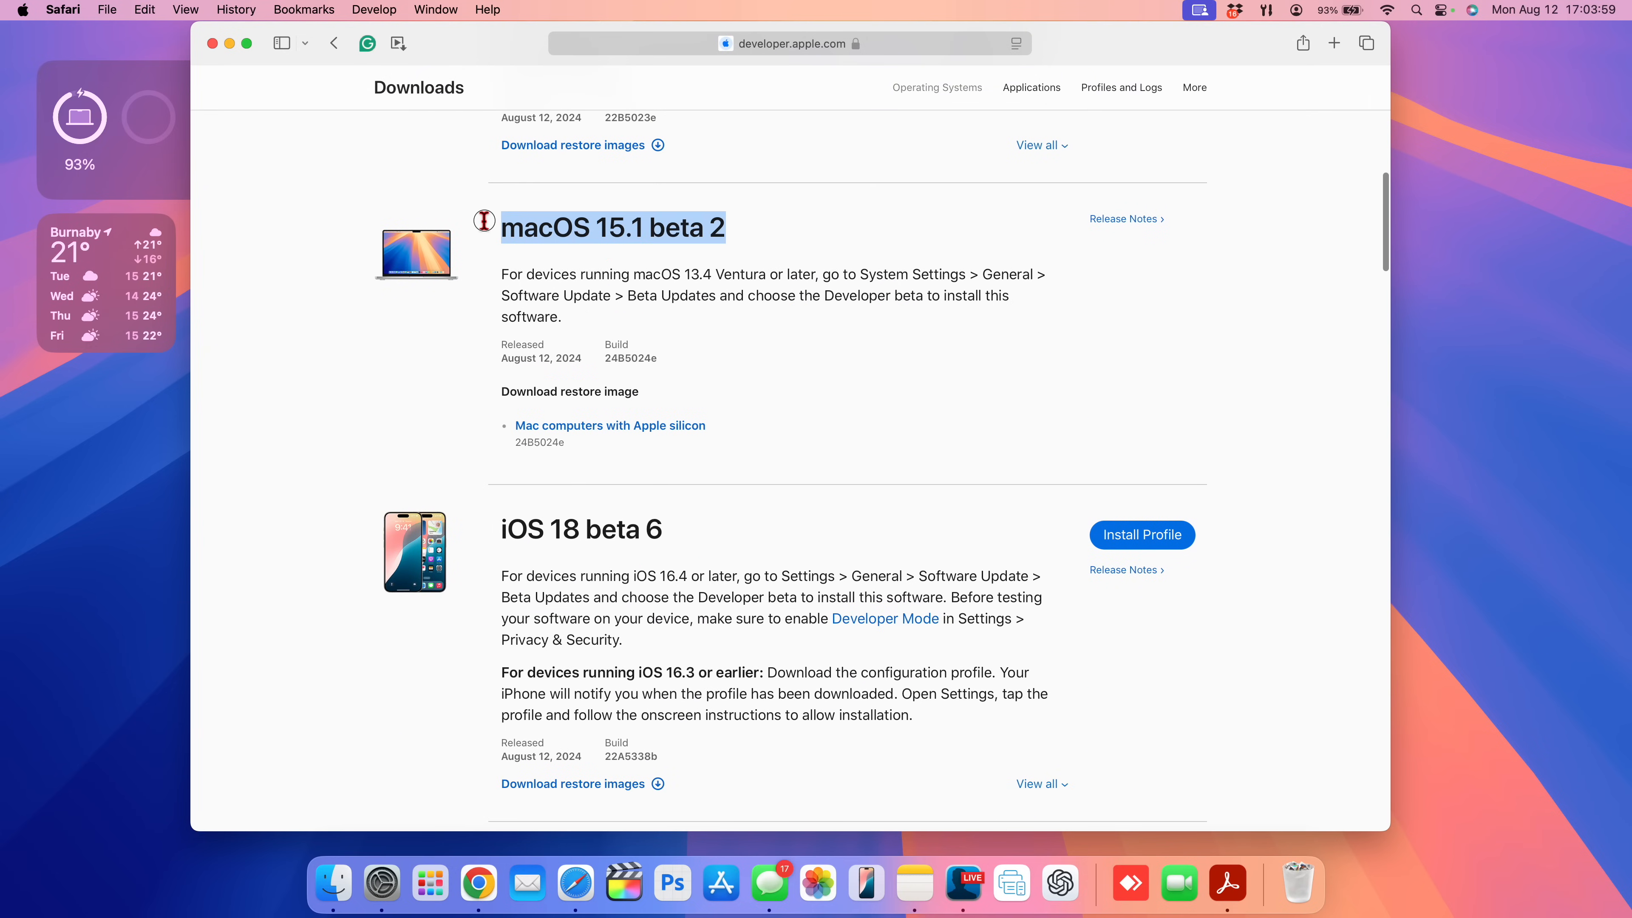
scroll("down", 3)
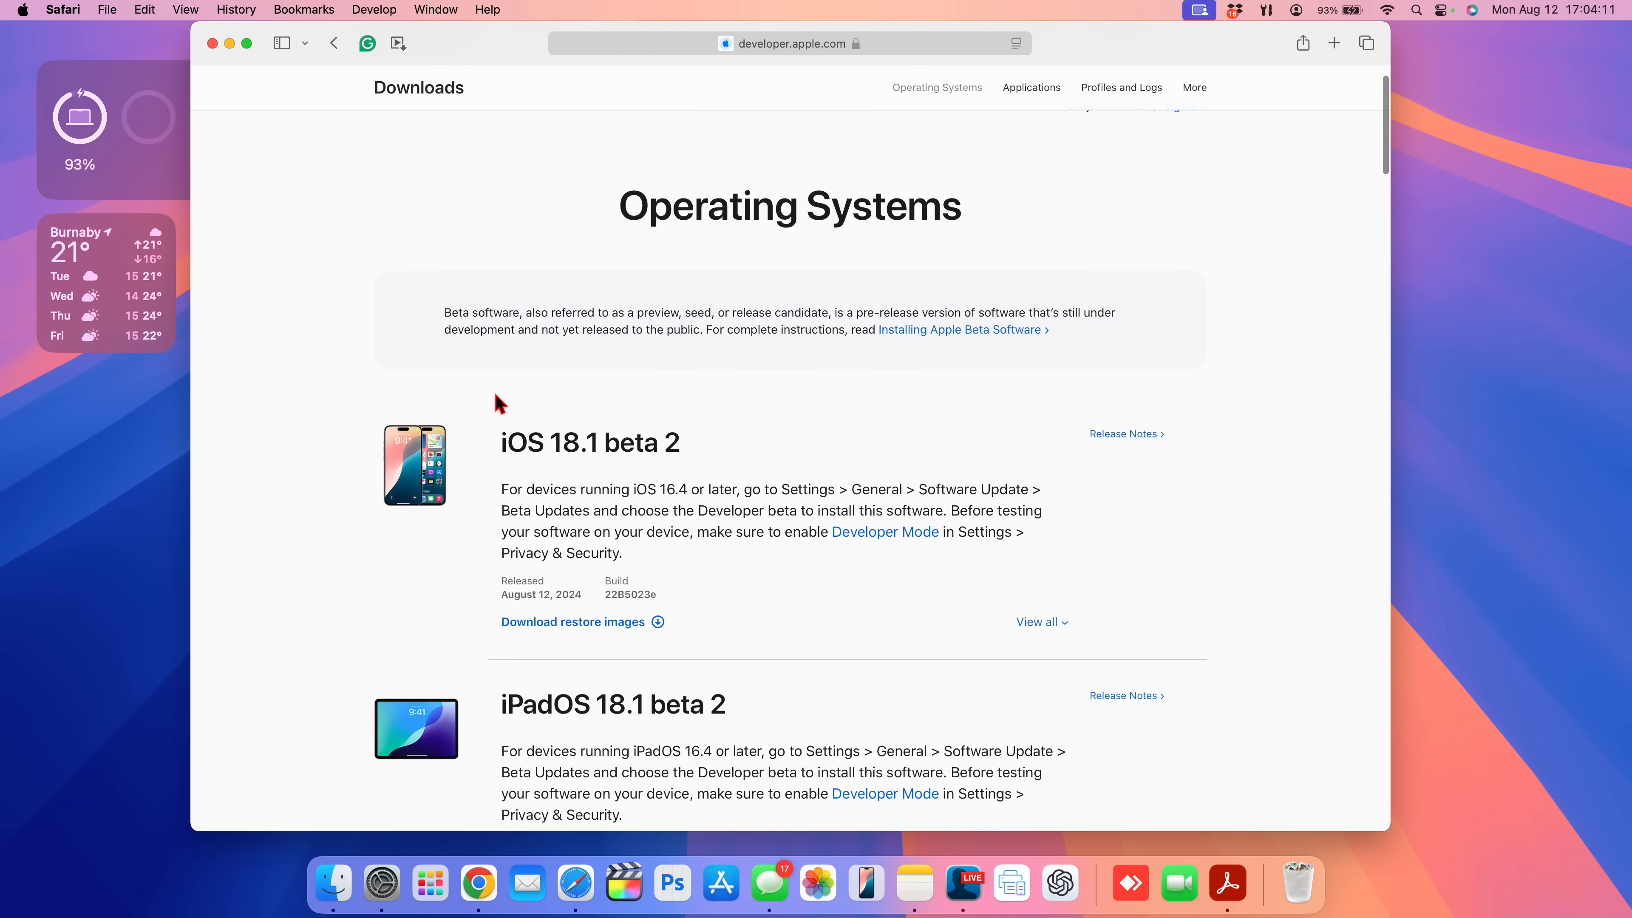
- Continue to tvOS 18 beta 6, select its heading, and reach watchOS 11 beta 6
scroll("down", 3)
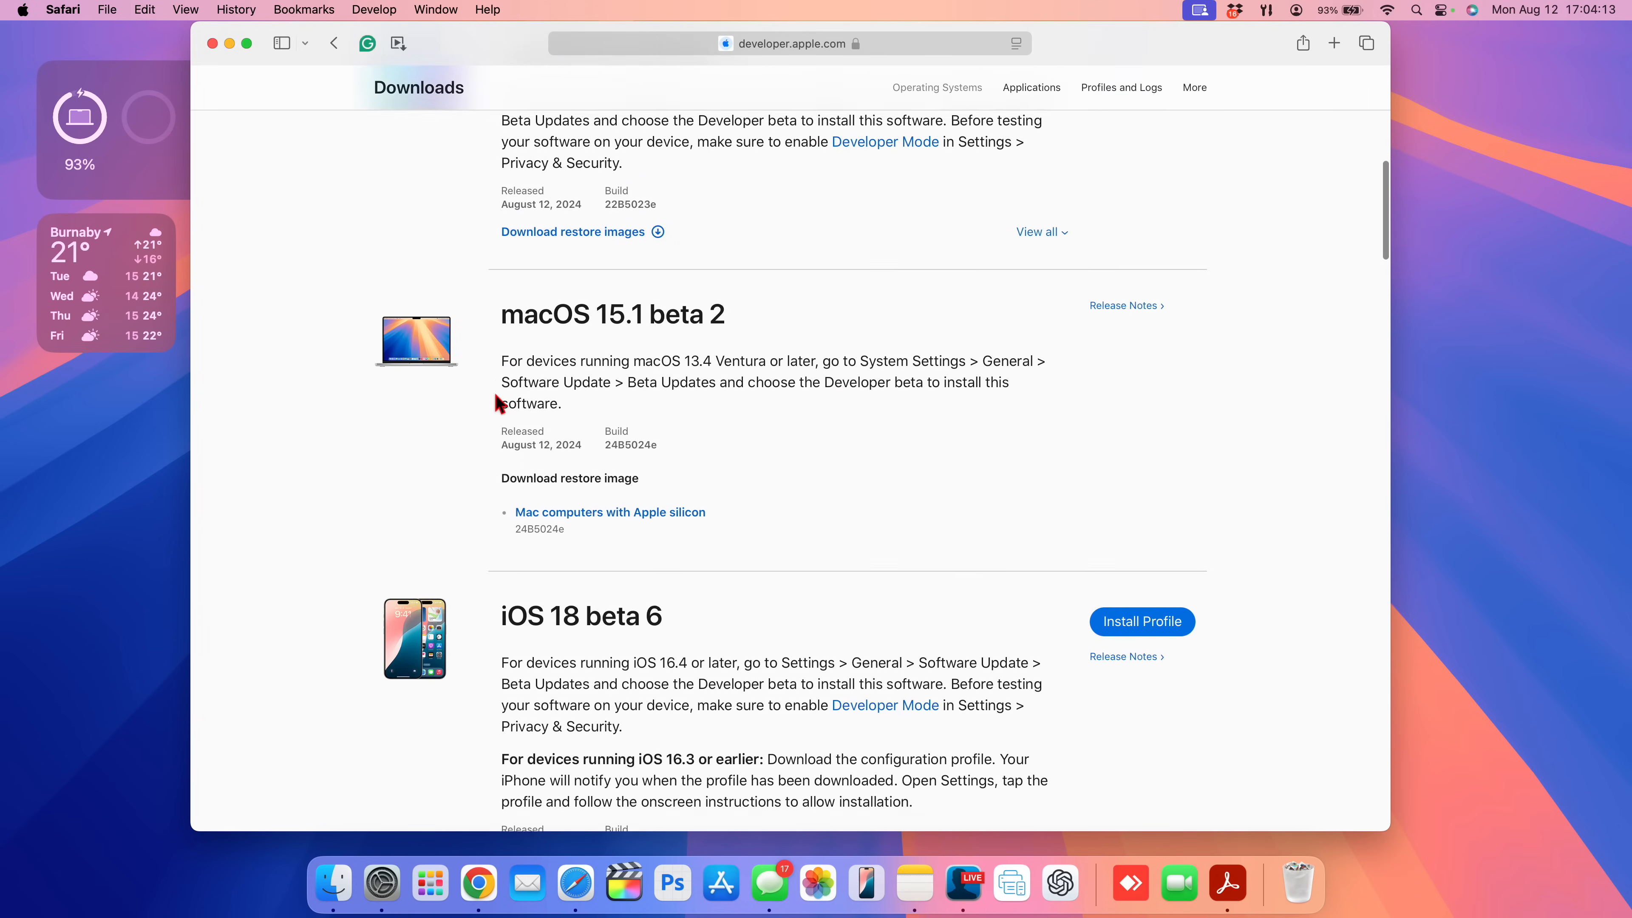
scroll("down", 3)
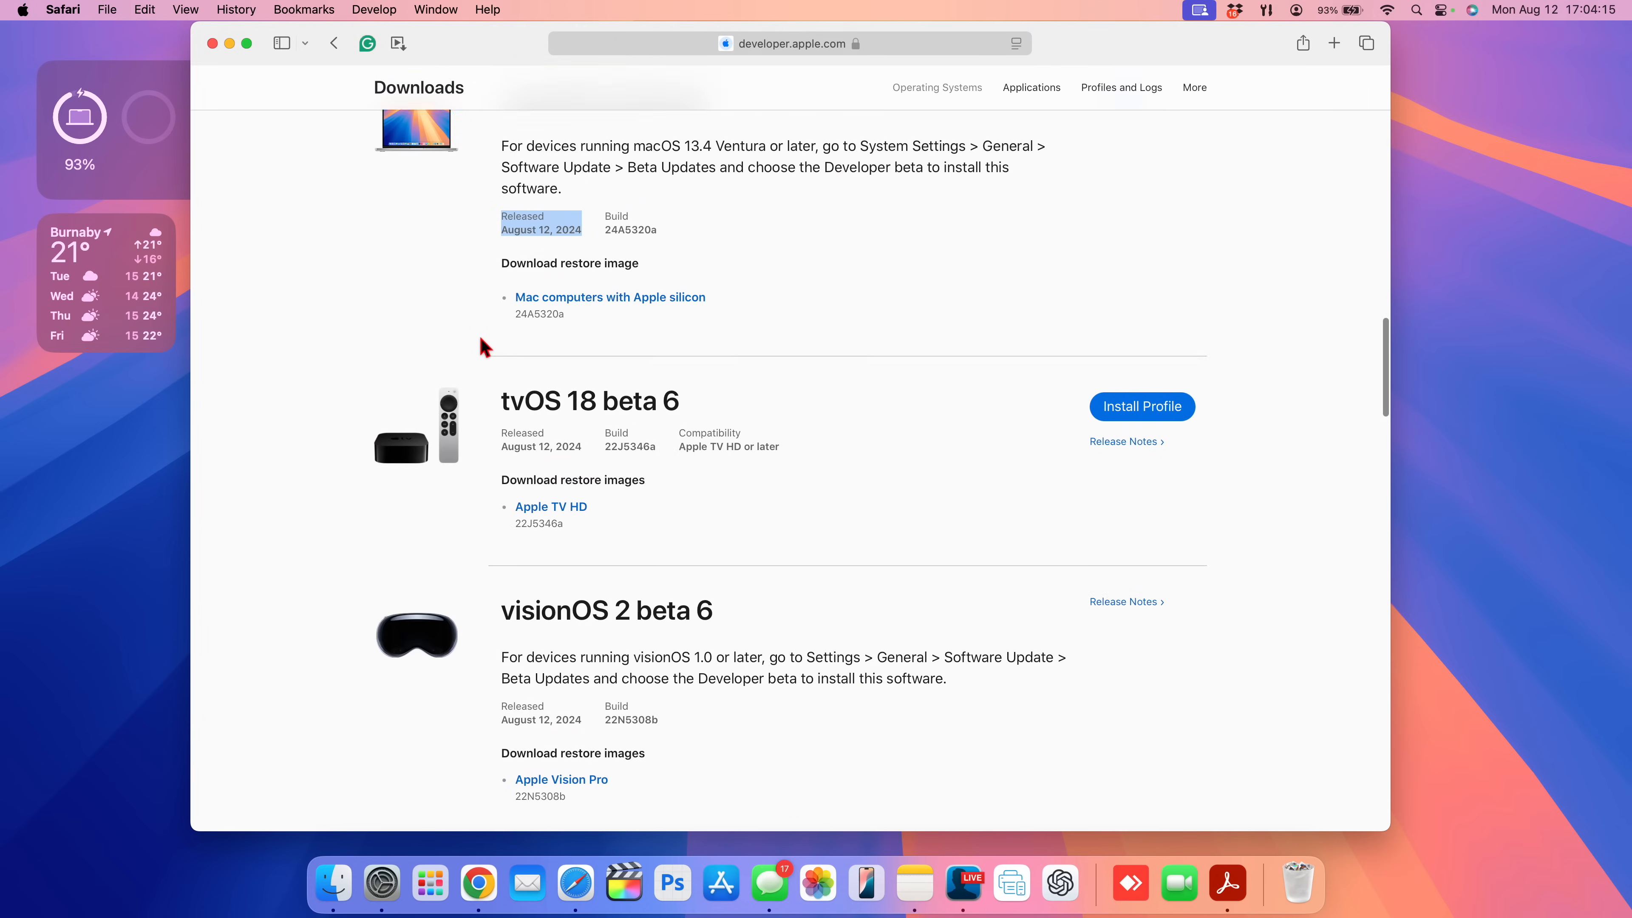
scroll("down", 3)
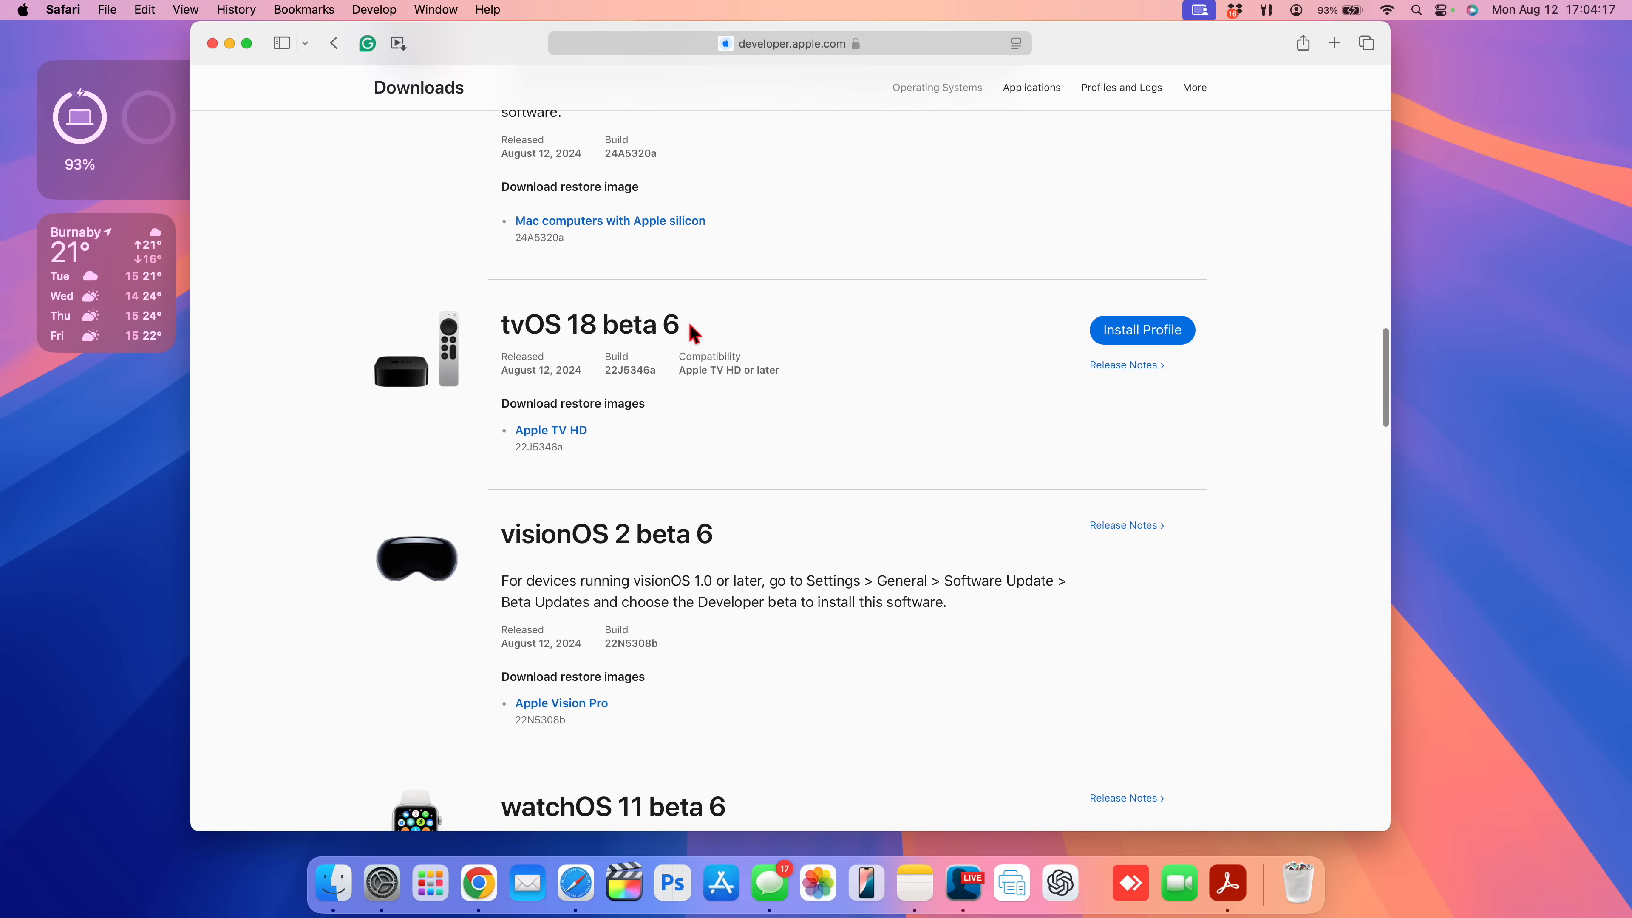
triple_click(588, 325)
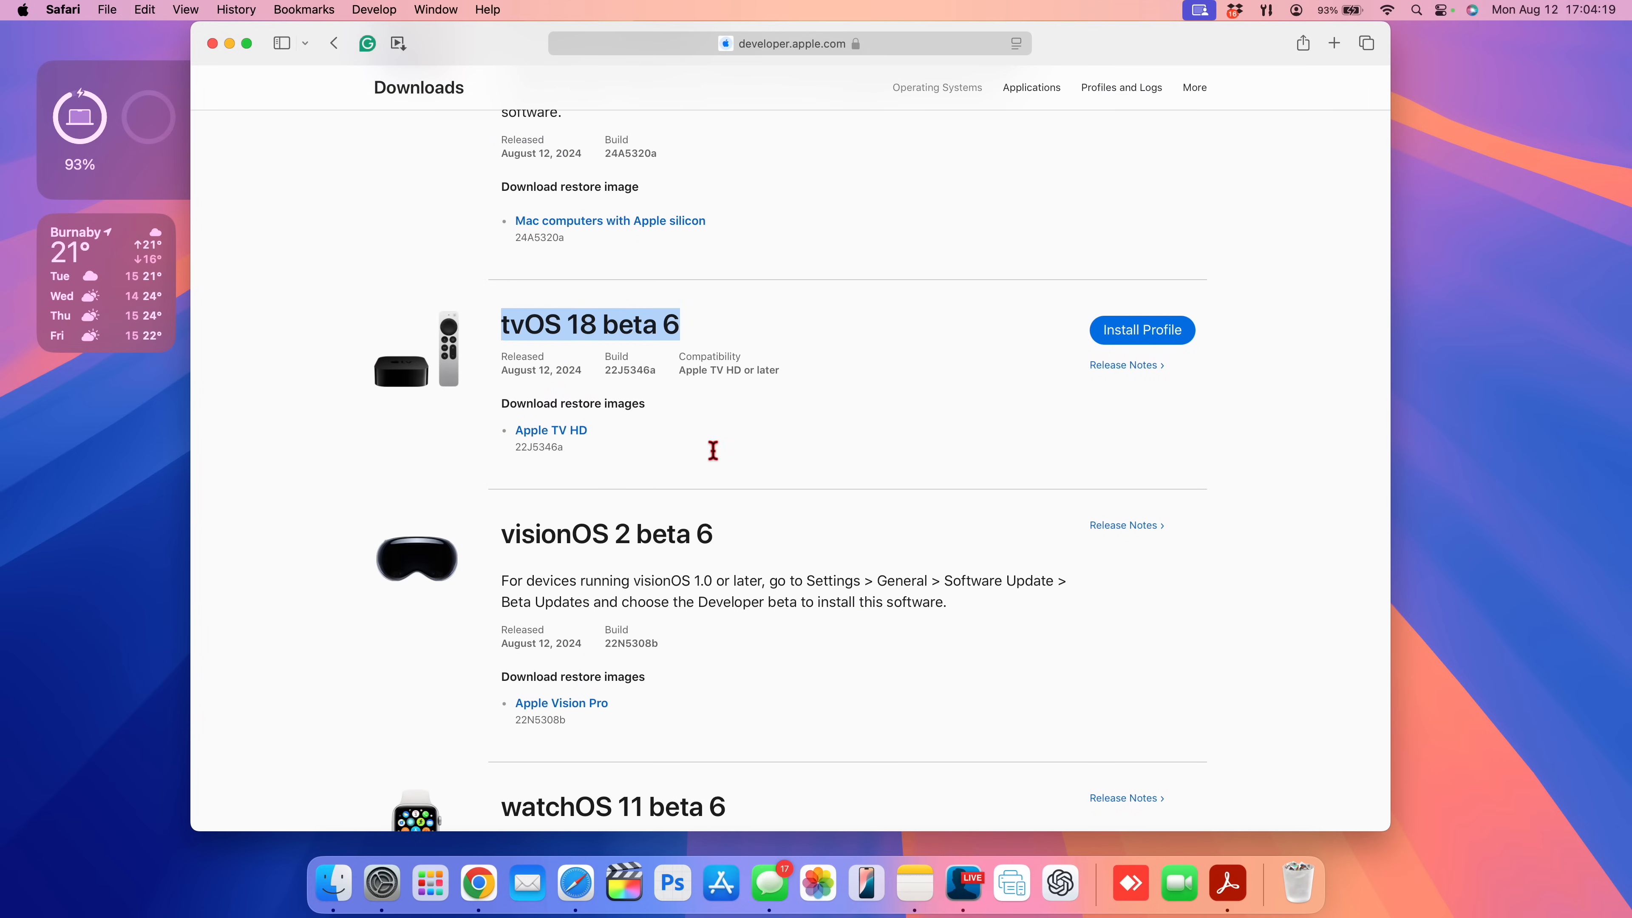
scroll("down", 3)
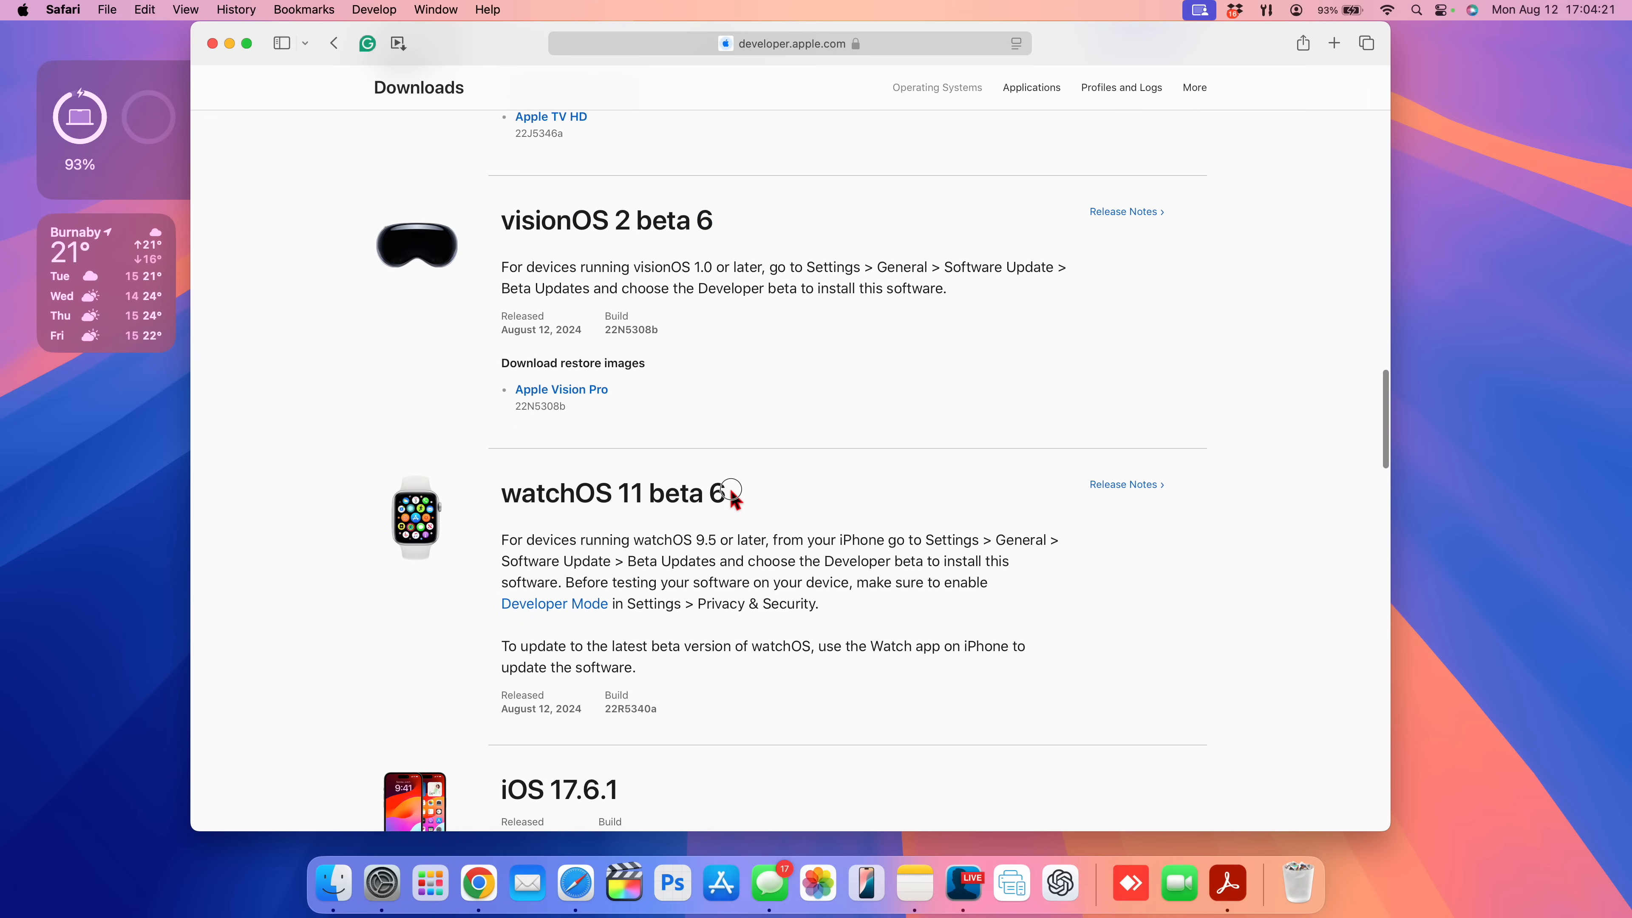